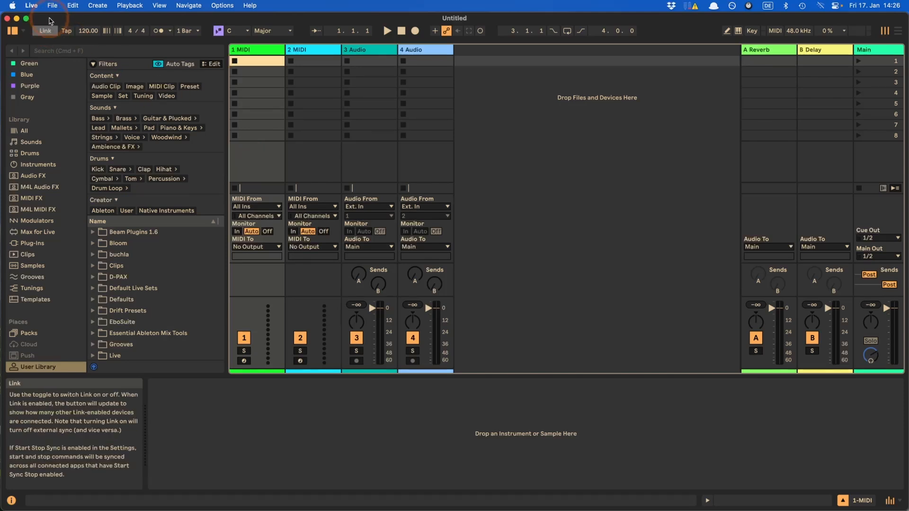
Step: Browse Live's File, Edit, Create, Playback, View, Navigation and Options menus
left_click(52, 5)
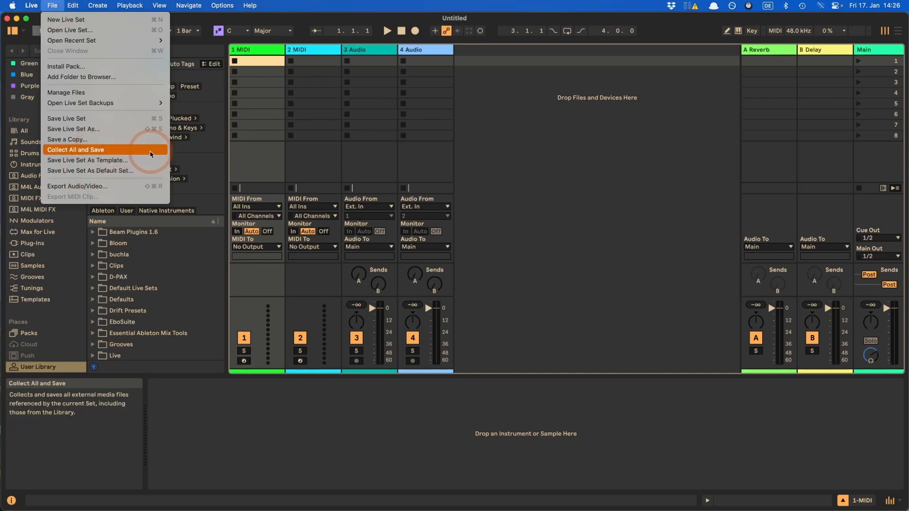
mouse_move(87, 160)
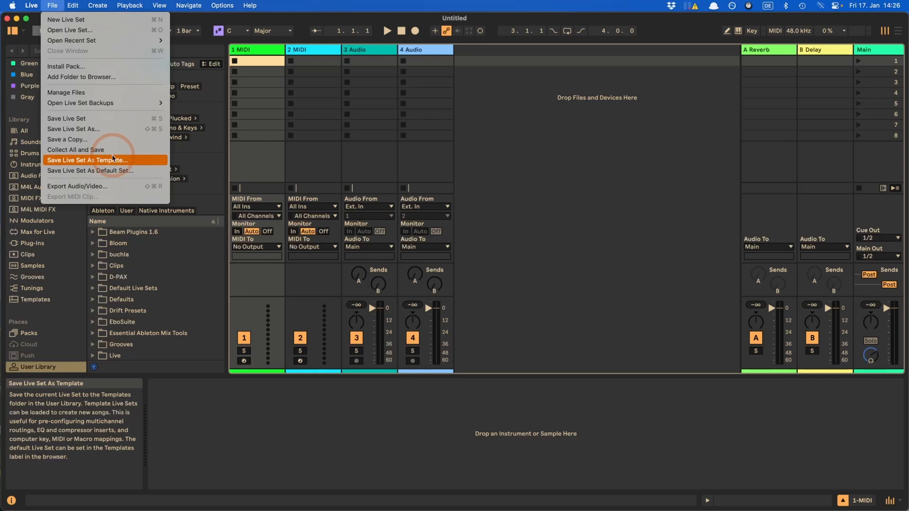
left_click(72, 5)
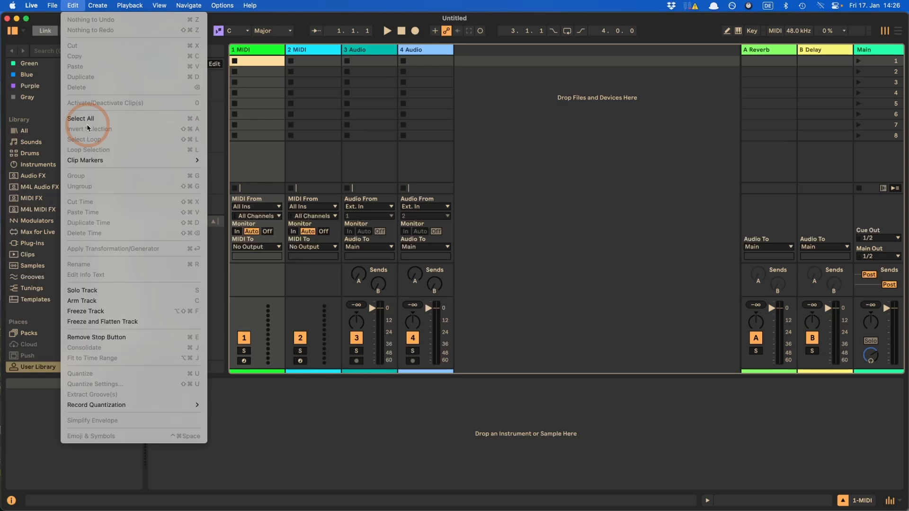
mouse_move(129, 324)
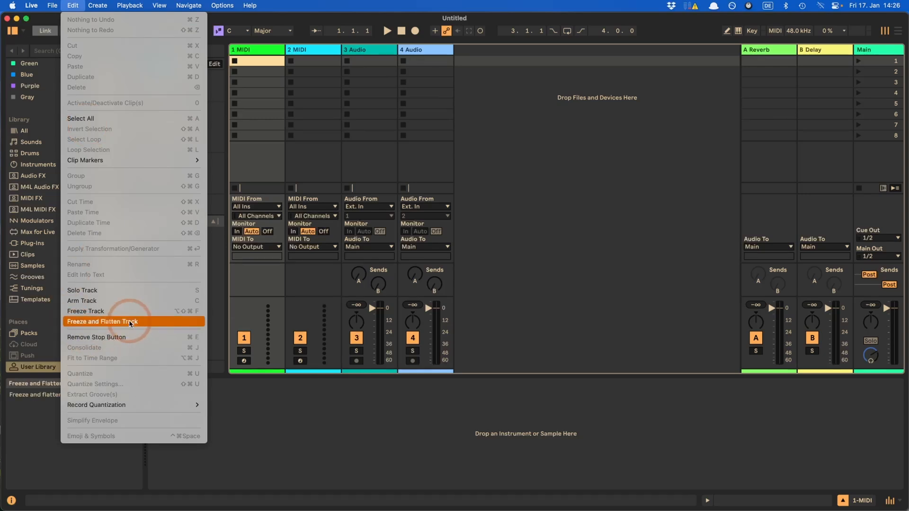
left_click(98, 5)
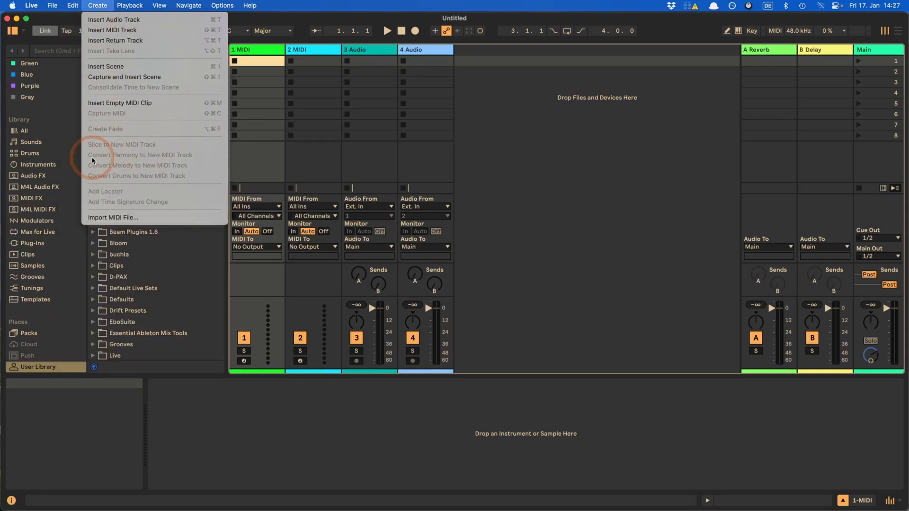
mouse_move(157, 153)
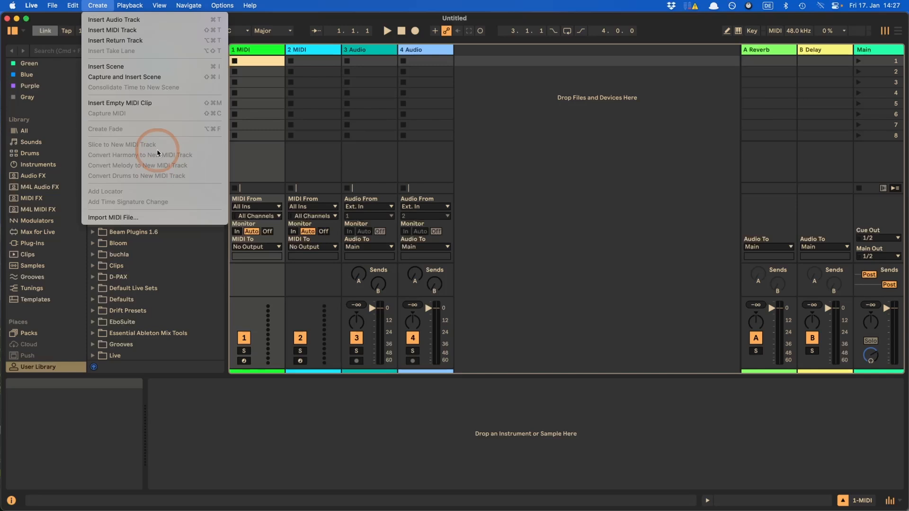
left_click(129, 5)
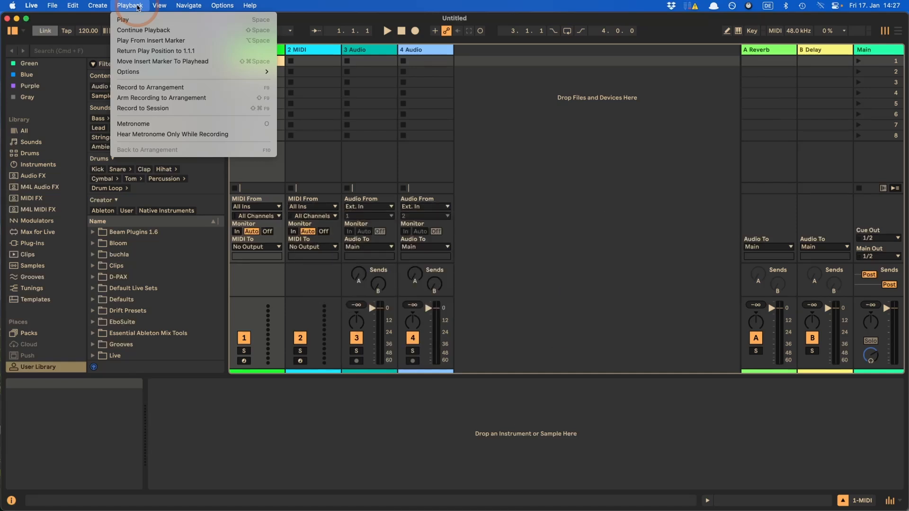
left_click(160, 5)
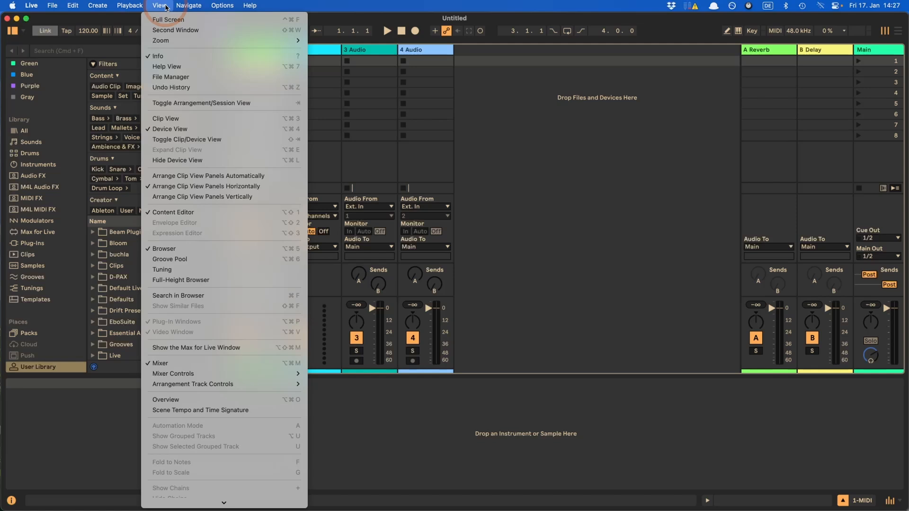
mouse_move(168, 129)
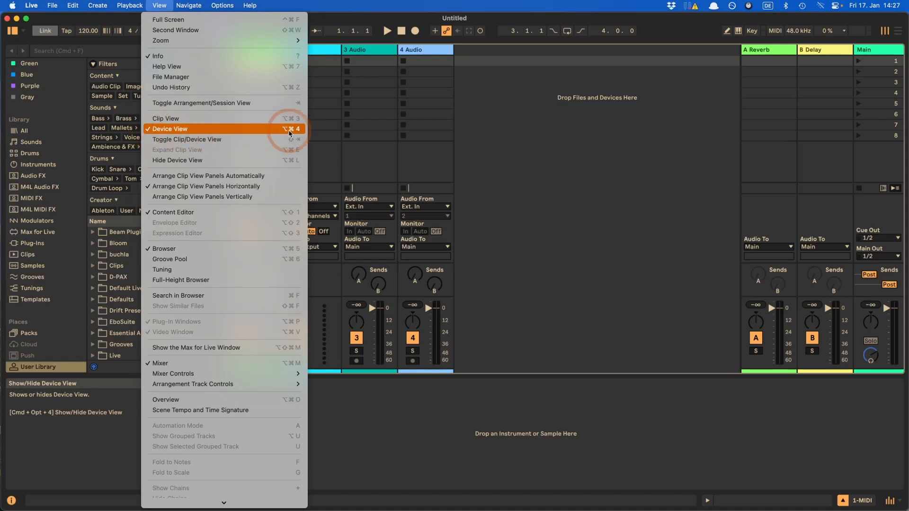
mouse_move(199, 374)
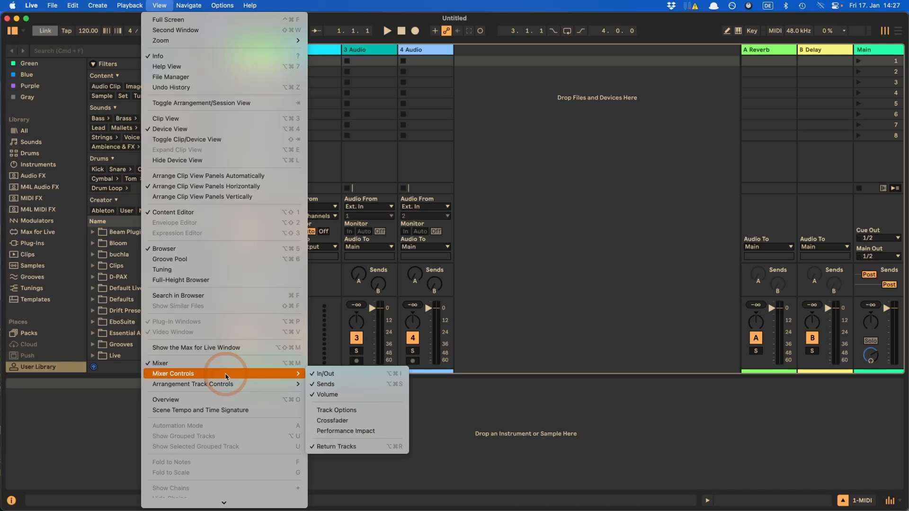
left_click(189, 5)
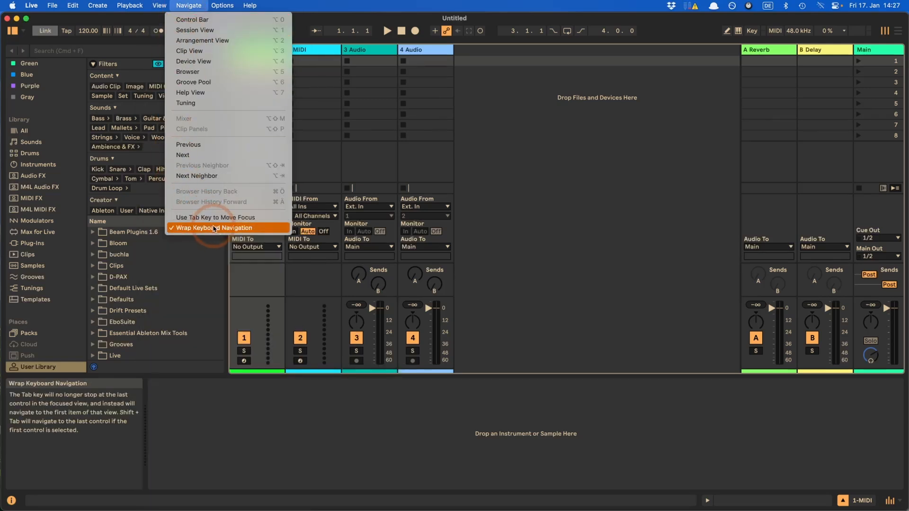
mouse_move(238, 233)
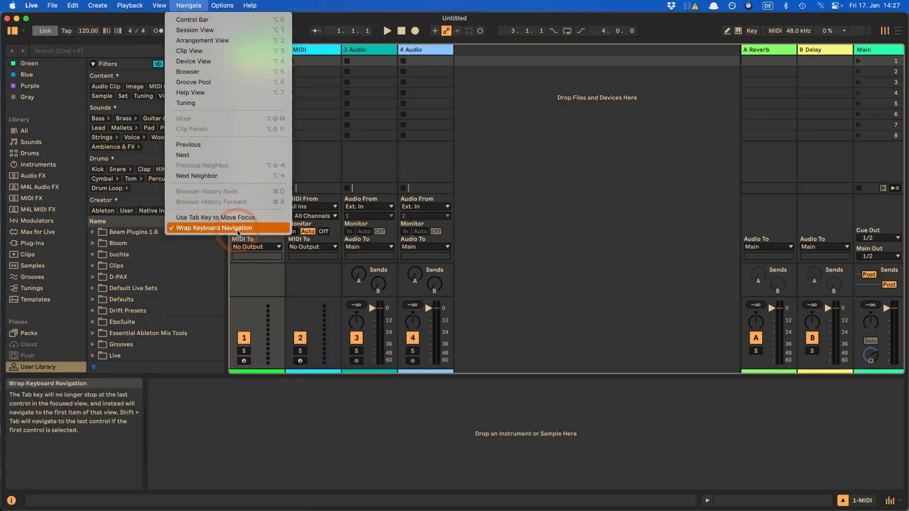
left_click(223, 5)
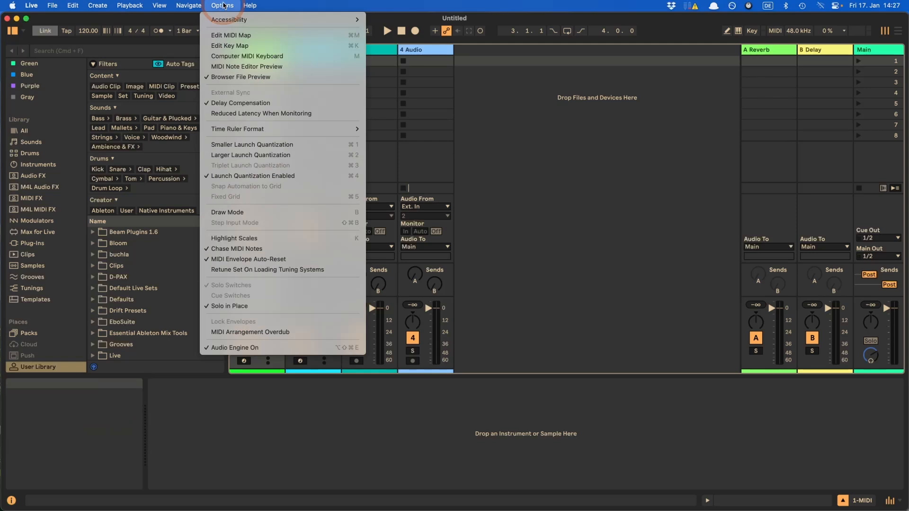
mouse_move(249, 129)
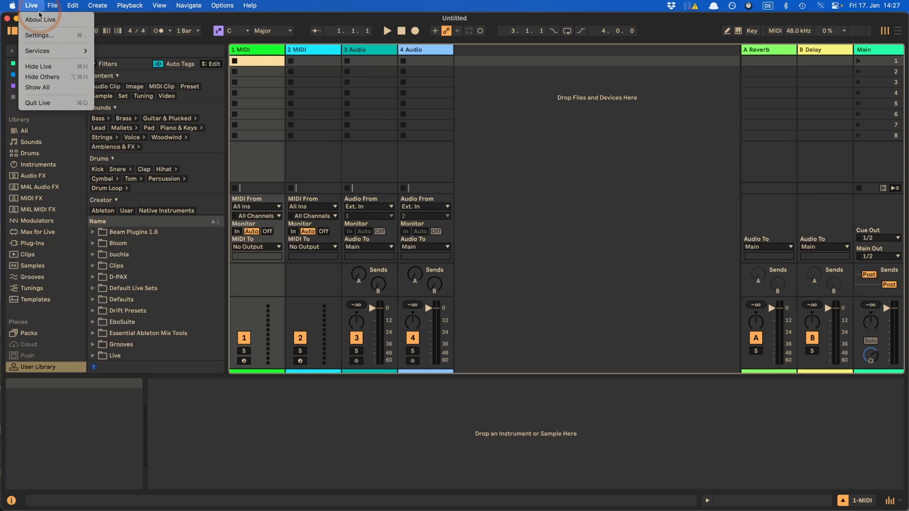
left_click(30, 6)
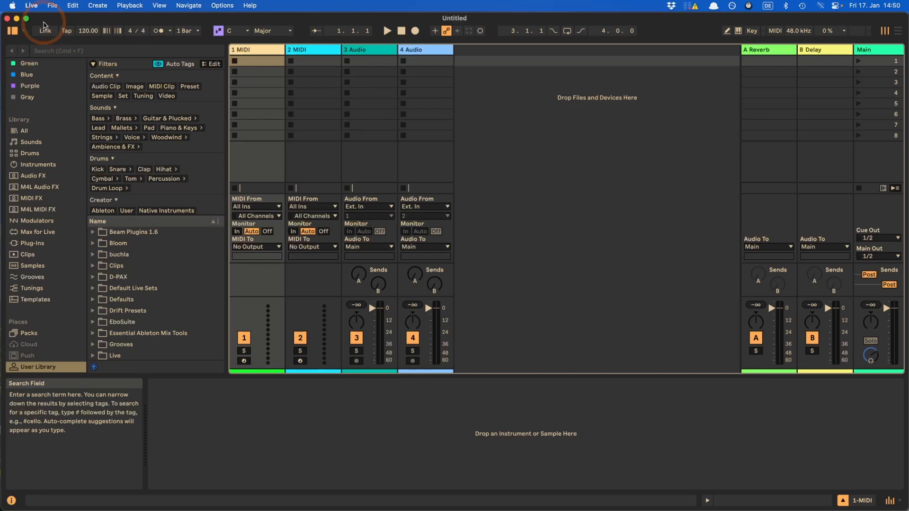
Step: Open System Settings from the Apple menu and go to the Keyboard page
left_click(12, 7)
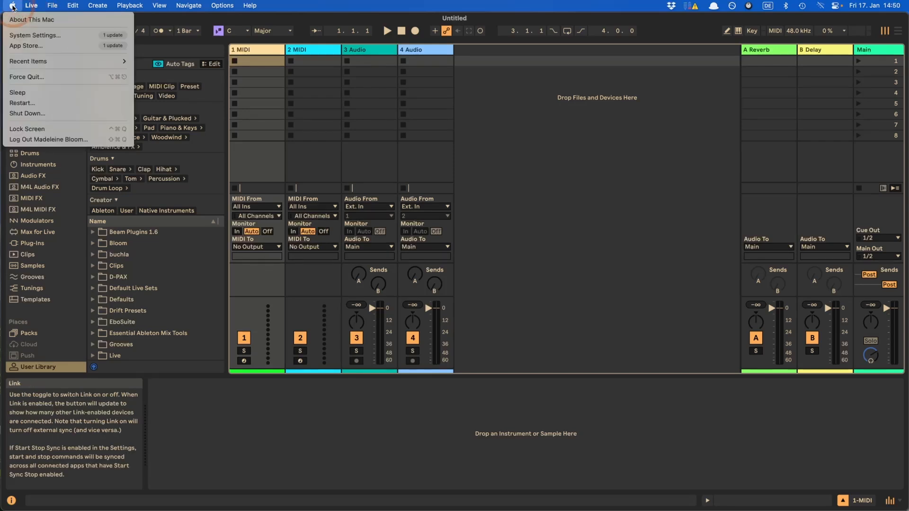
mouse_move(34, 35)
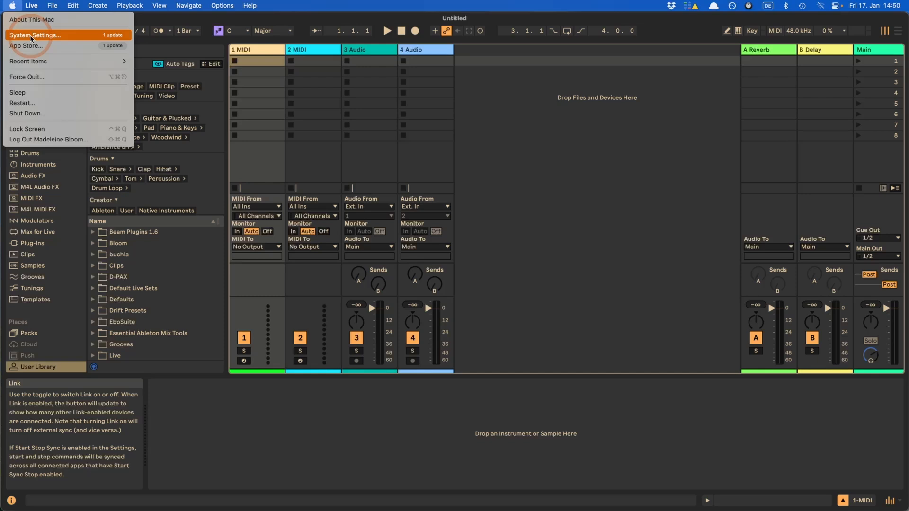
left_click(36, 35)
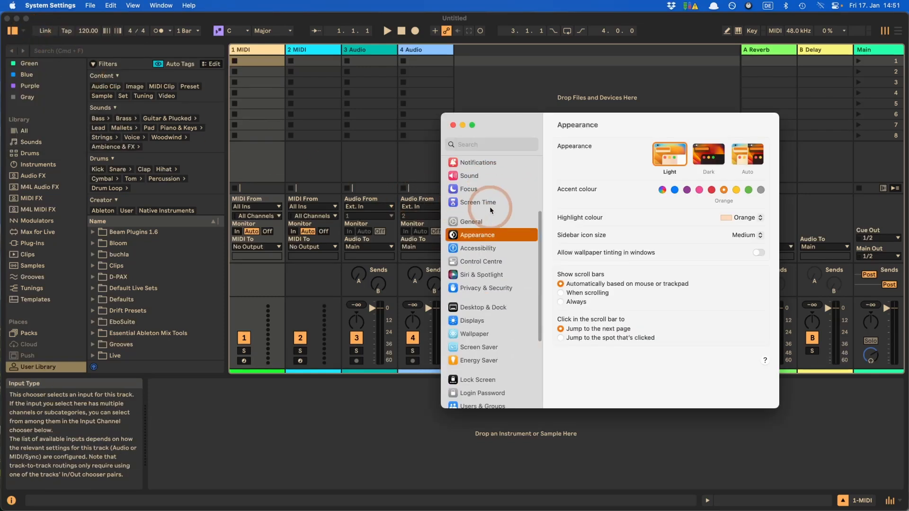
scroll("down", 3)
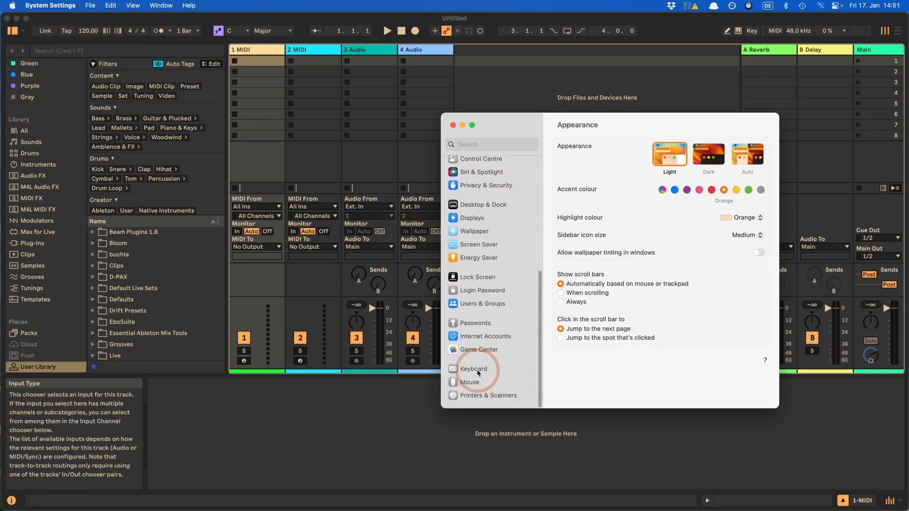
left_click(474, 369)
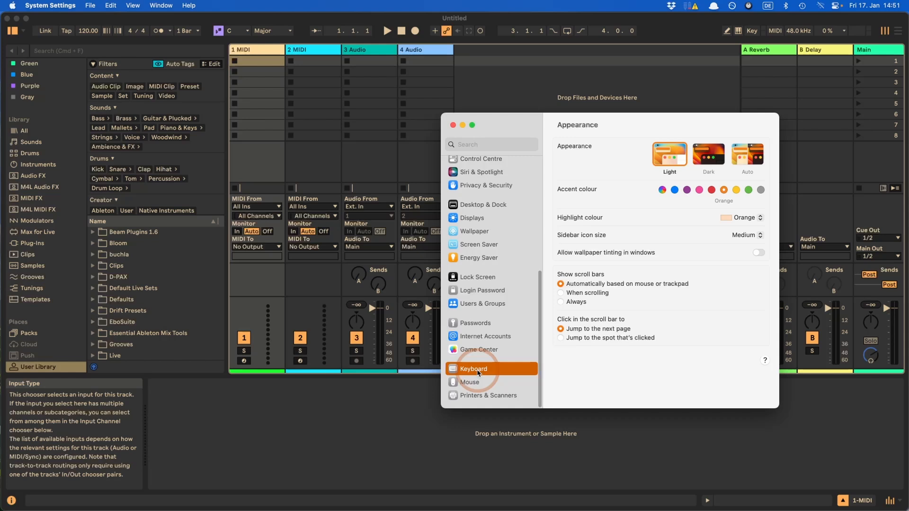
left_click(473, 369)
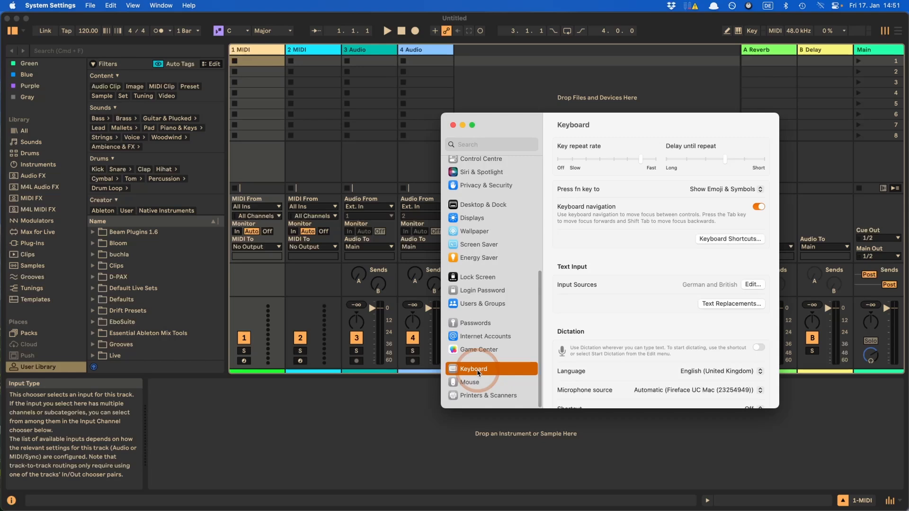
Step: Show the App Shortcuts list inside Keyboard Shortcuts
left_click(730, 239)
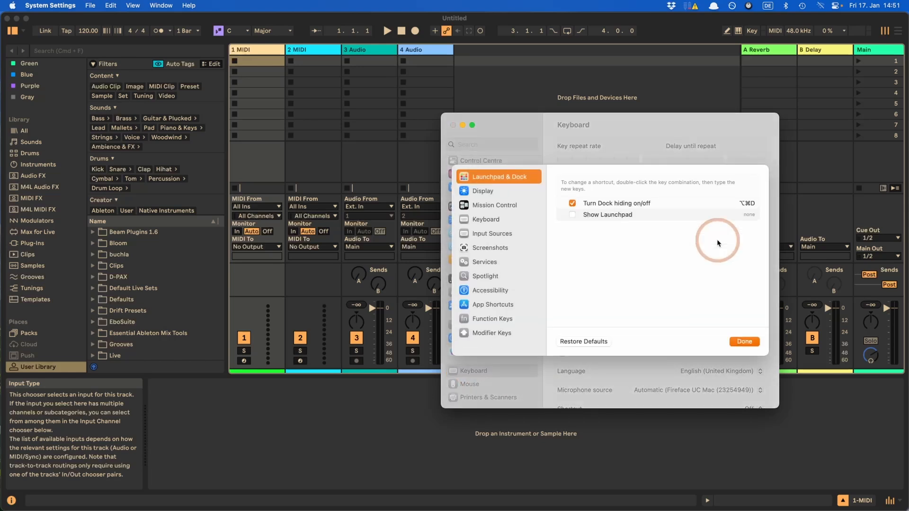
left_click(493, 305)
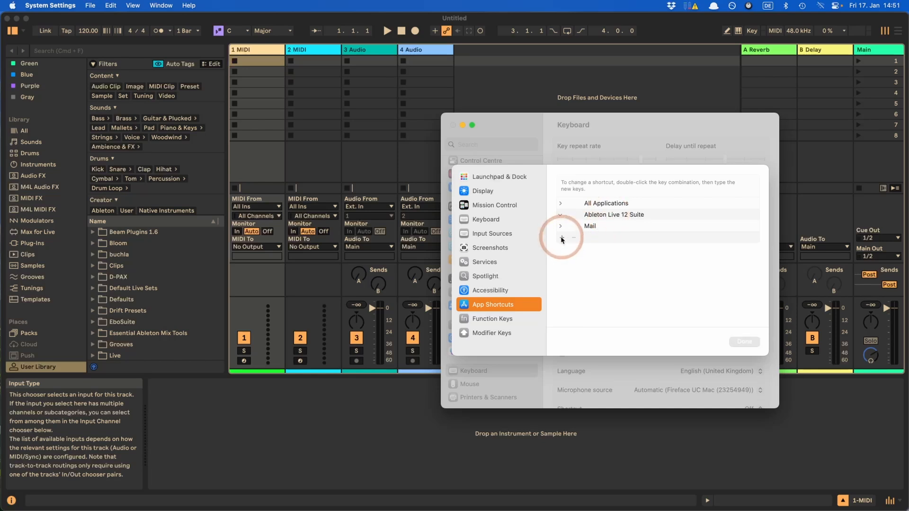
Step: Add a new app shortcut targeting Ableton Live 12 Suite
left_click(561, 241)
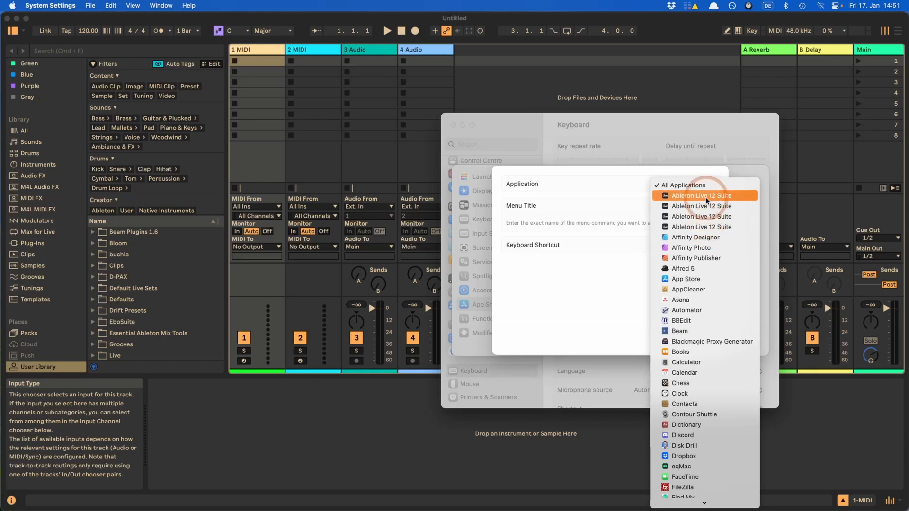
left_click(702, 195)
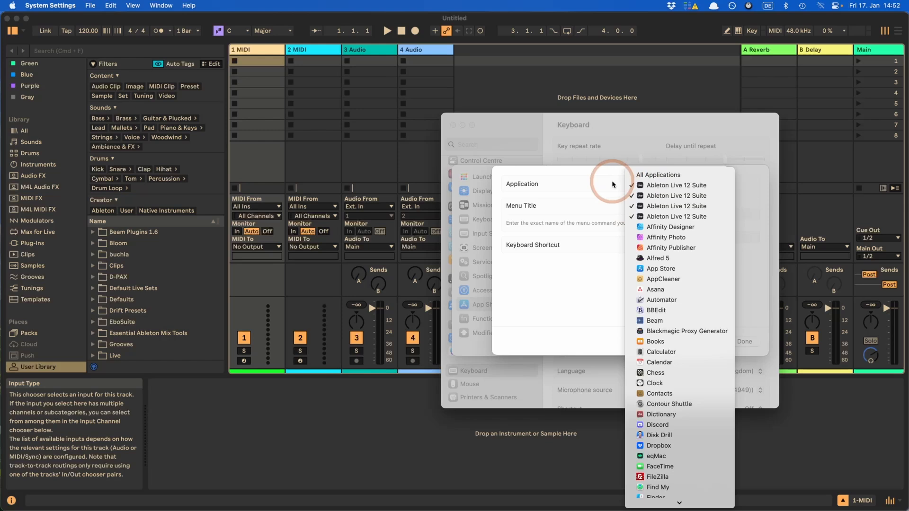
left_click(674, 185)
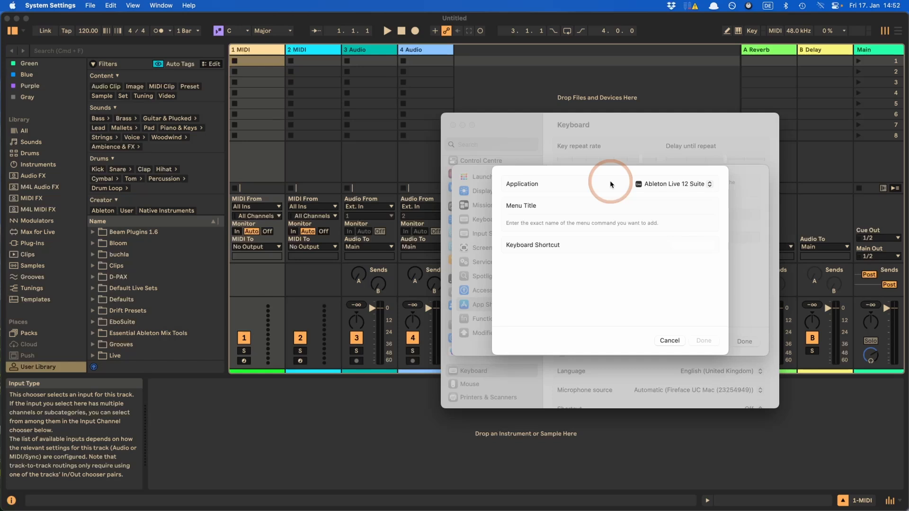
mouse_move(658, 204)
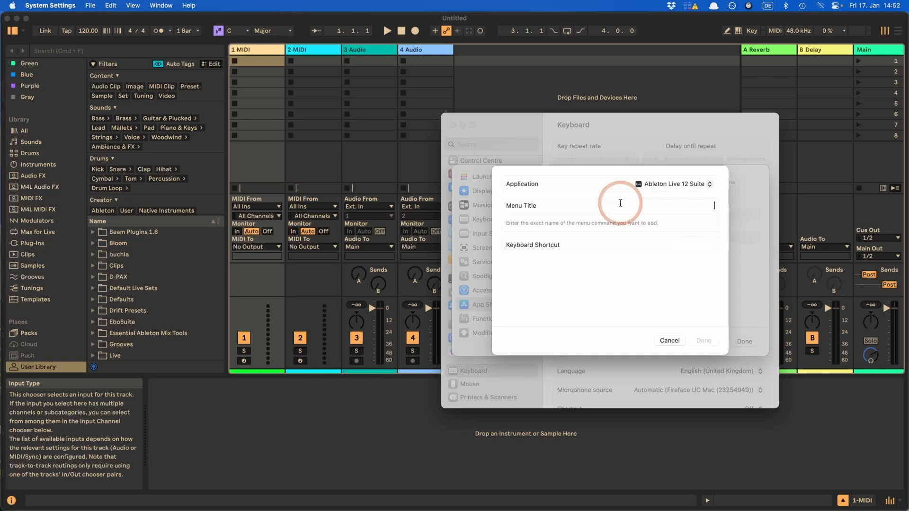
Step: Enter 'Collect All and Save' as the Live shortcut's menu title
type("Collect All and S")
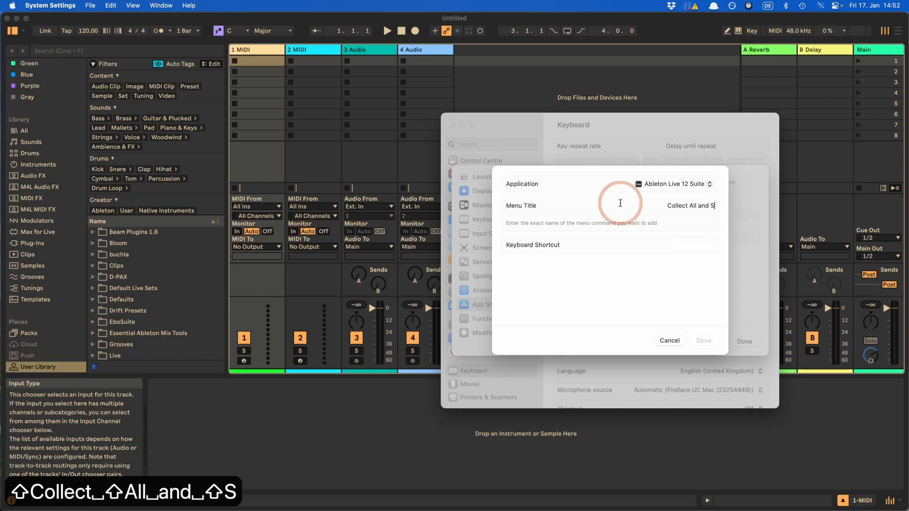
type("ave")
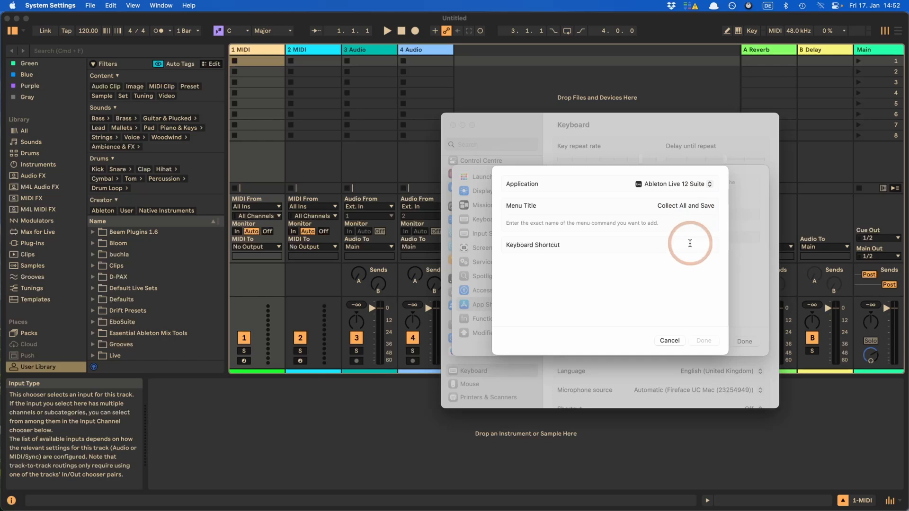
left_click(704, 245)
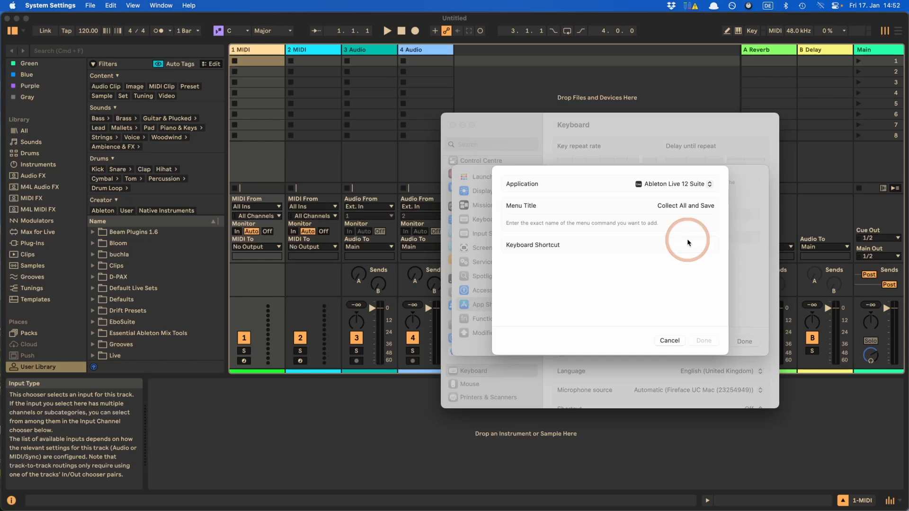
left_click(710, 245)
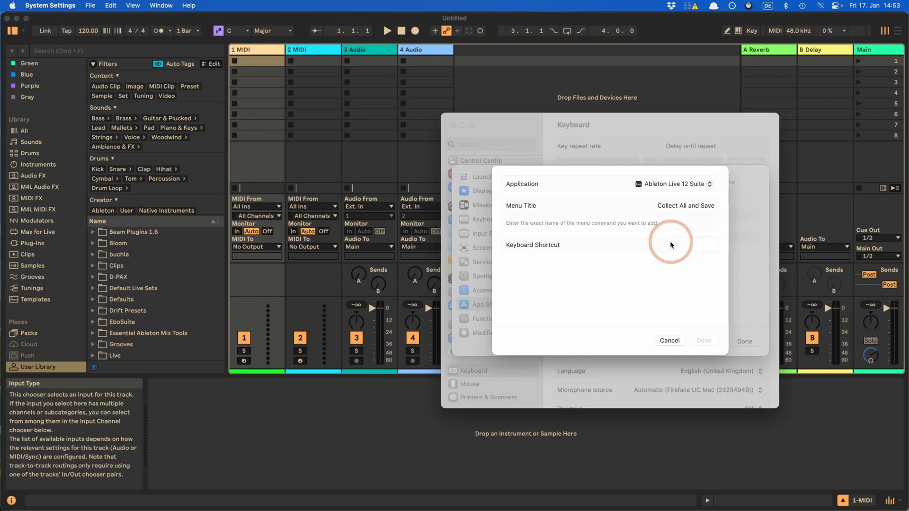
Step: Assign Control-S to Collect All and Save, save it, and return to Live
key("ctrl+s")
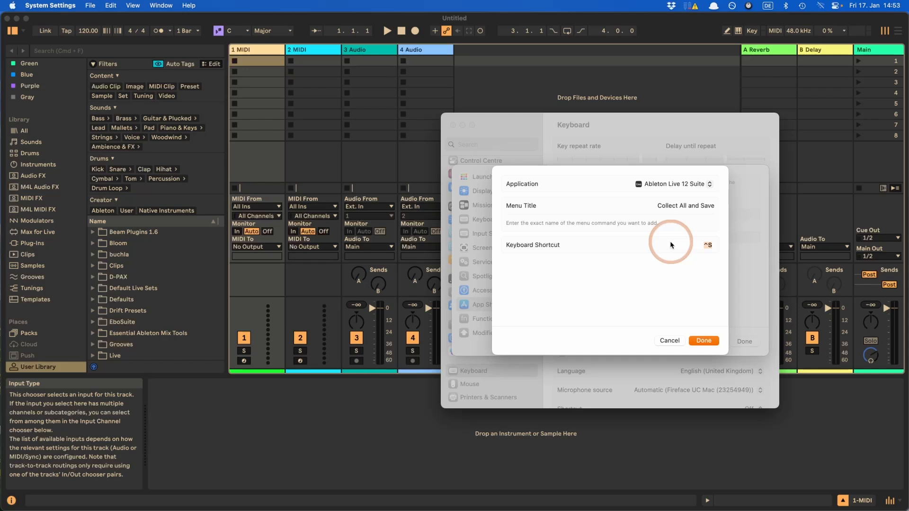
left_click(704, 340)
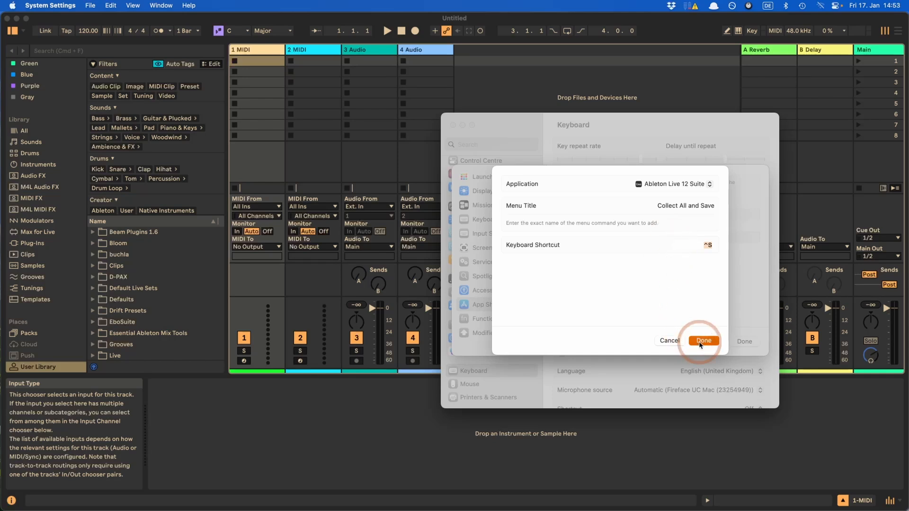
left_click(704, 341)
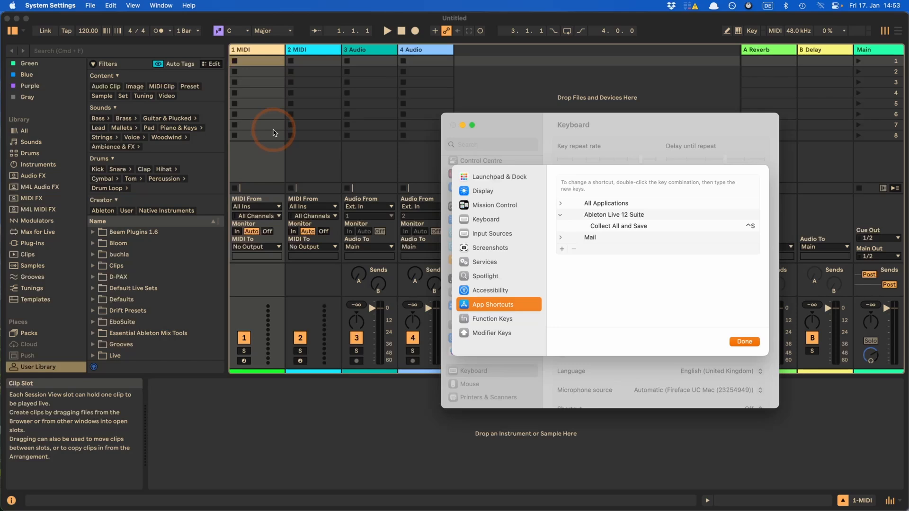
left_click(744, 341)
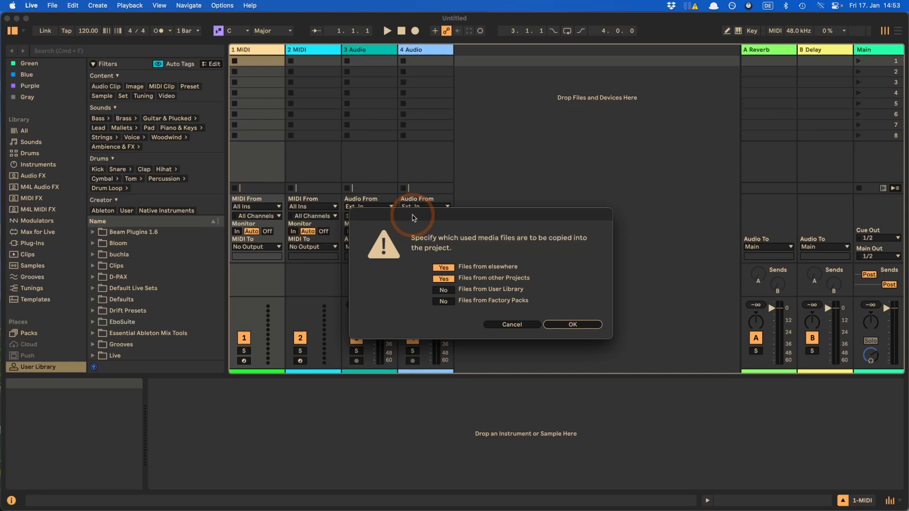
mouse_move(511, 324)
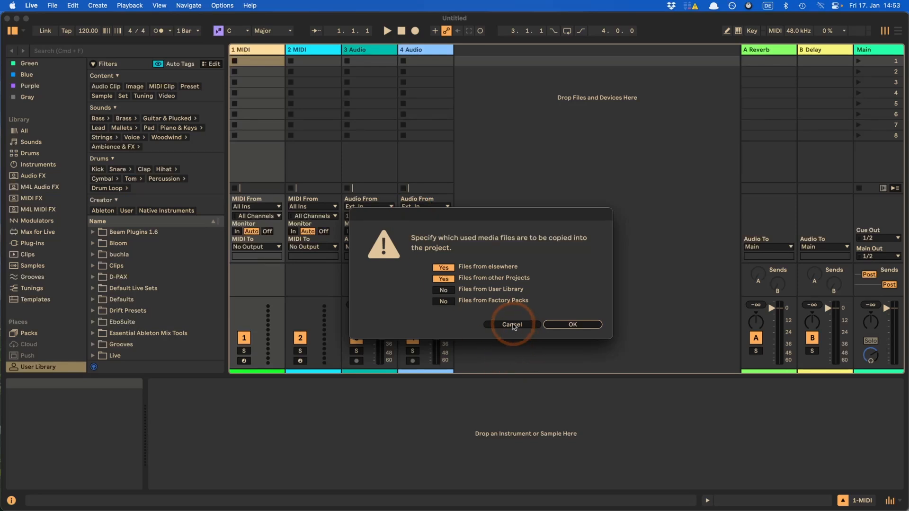
left_click(511, 324)
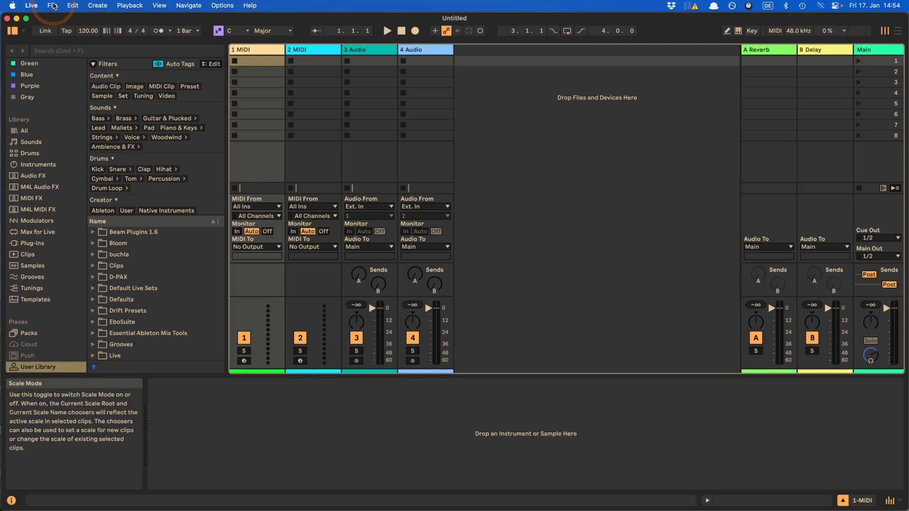
Step: Review Live's File menu and Edit menu's Freeze Track, Solo Track and Arm Track
left_click(52, 5)
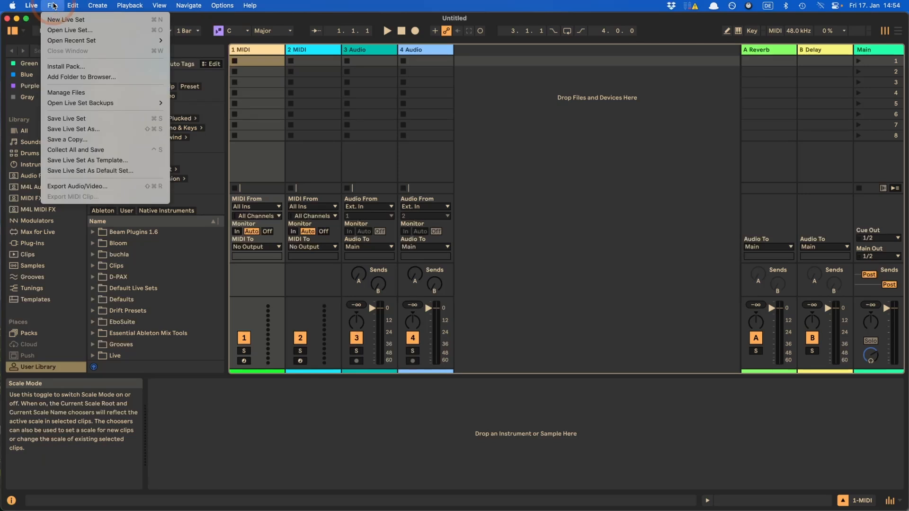
mouse_move(100, 161)
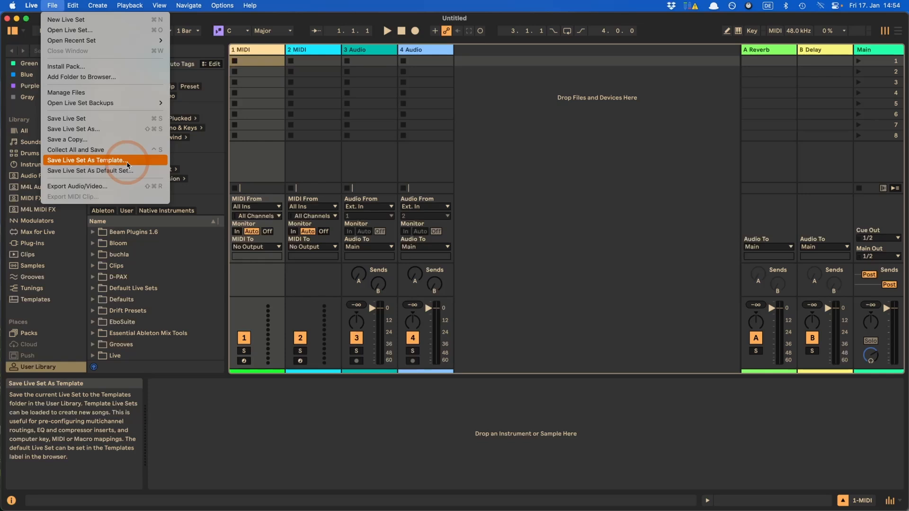
mouse_move(116, 173)
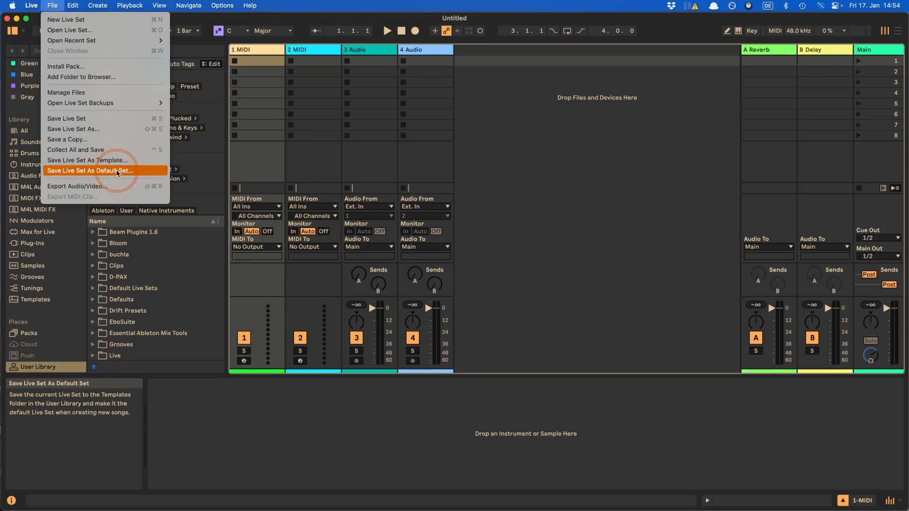
mouse_move(81, 77)
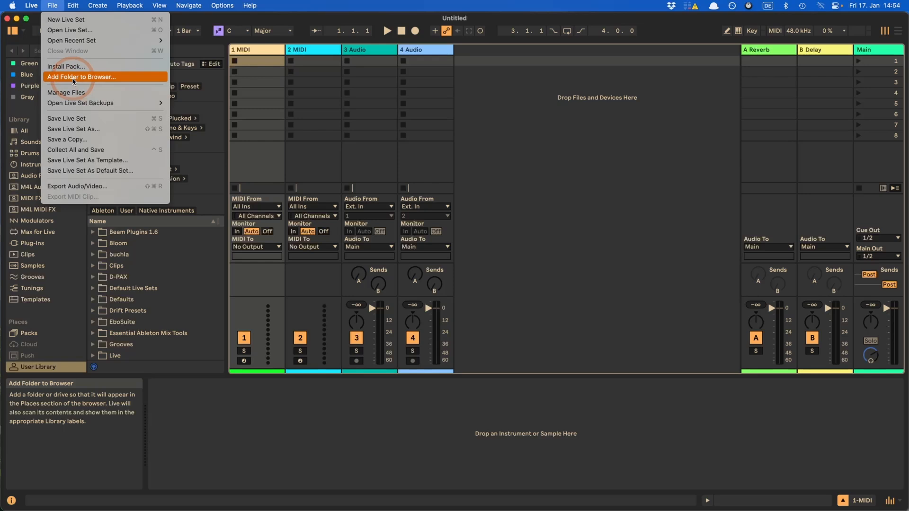
mouse_move(97, 81)
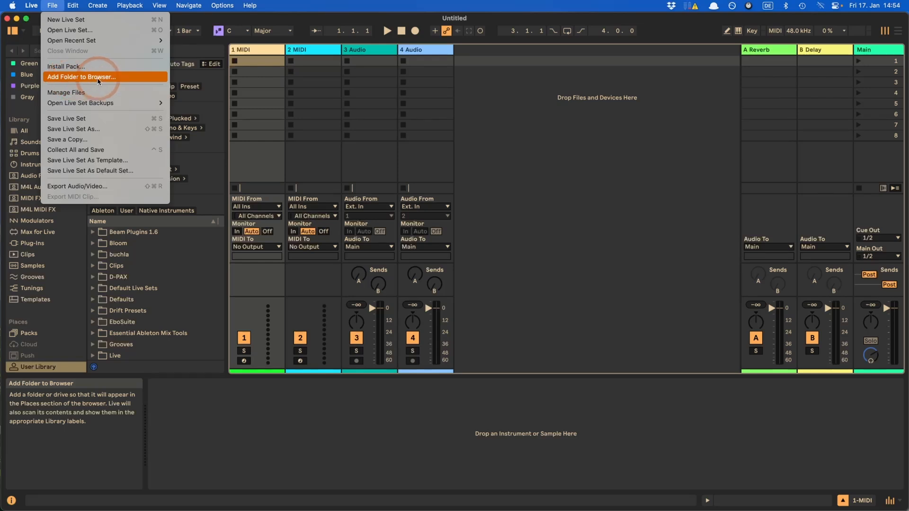
left_click(72, 5)
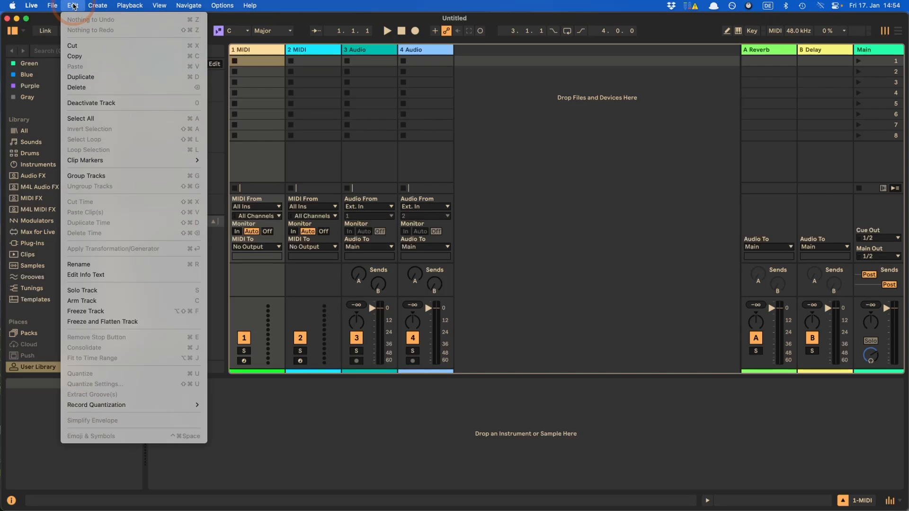
mouse_move(103, 321)
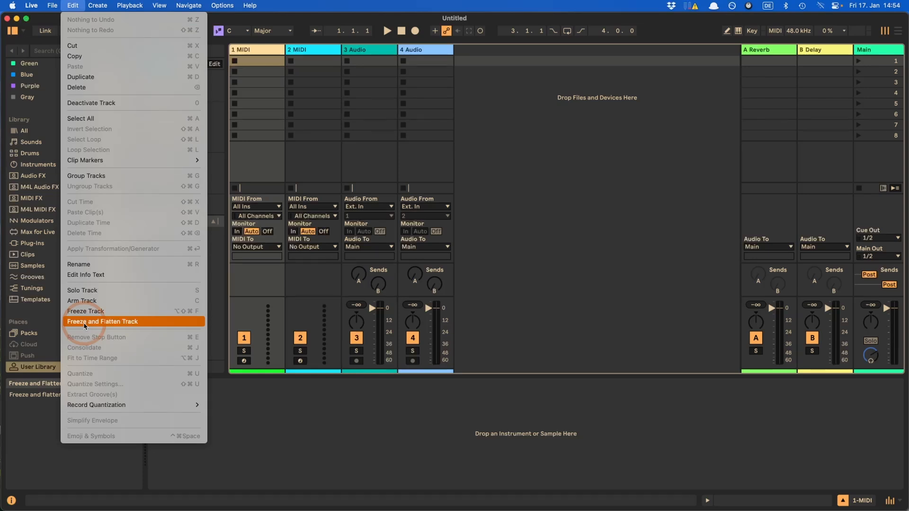
mouse_move(85, 312)
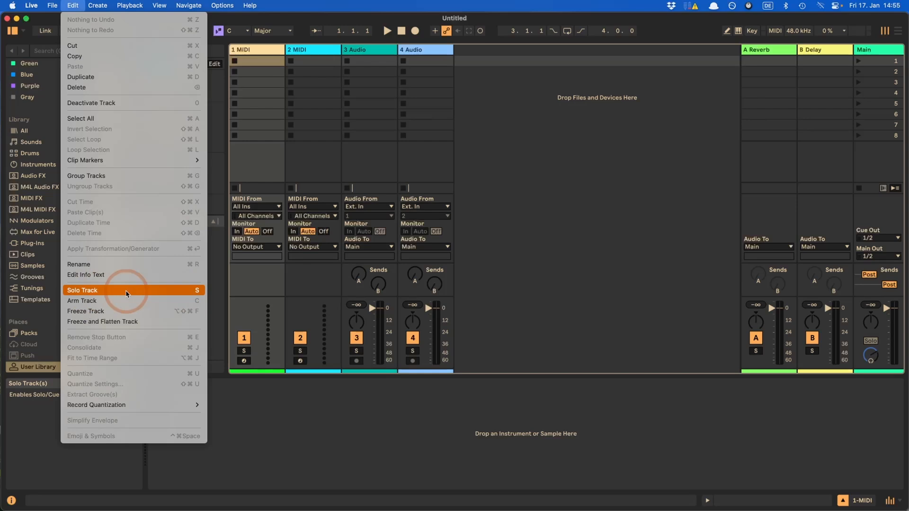
mouse_move(93, 302)
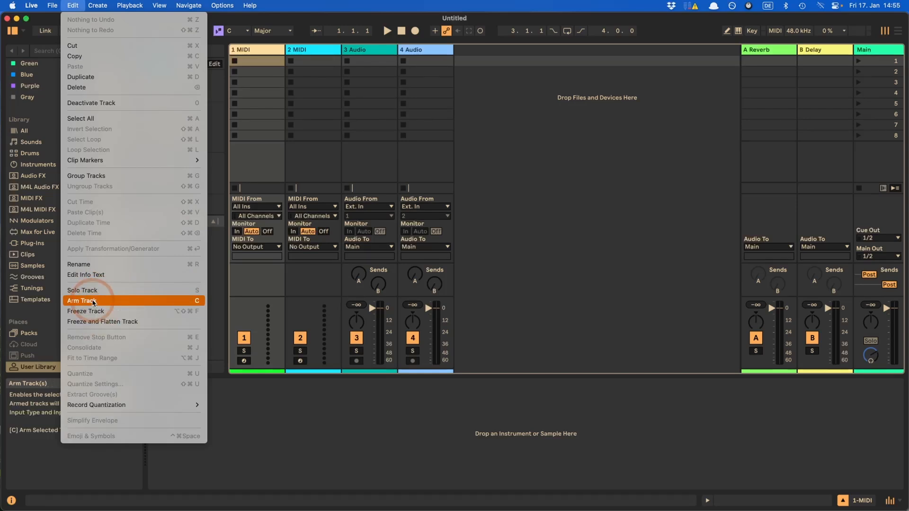
left_click(98, 6)
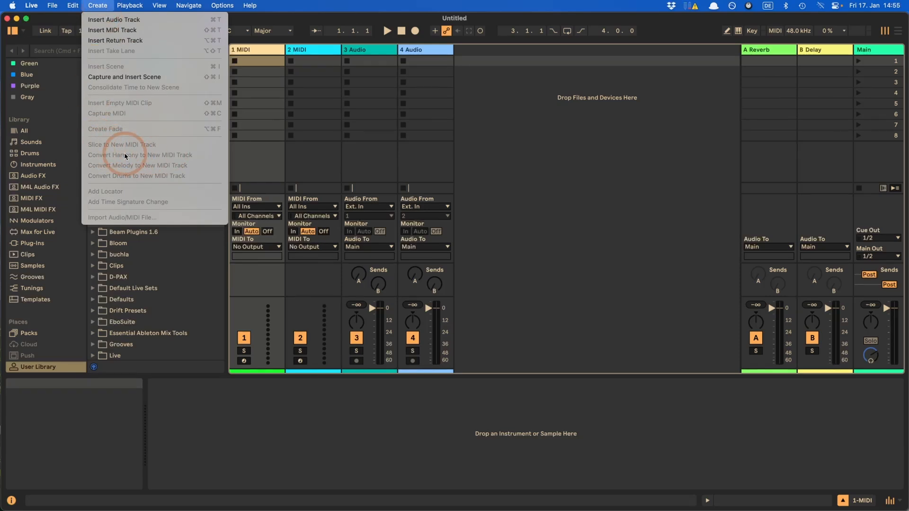
mouse_move(118, 195)
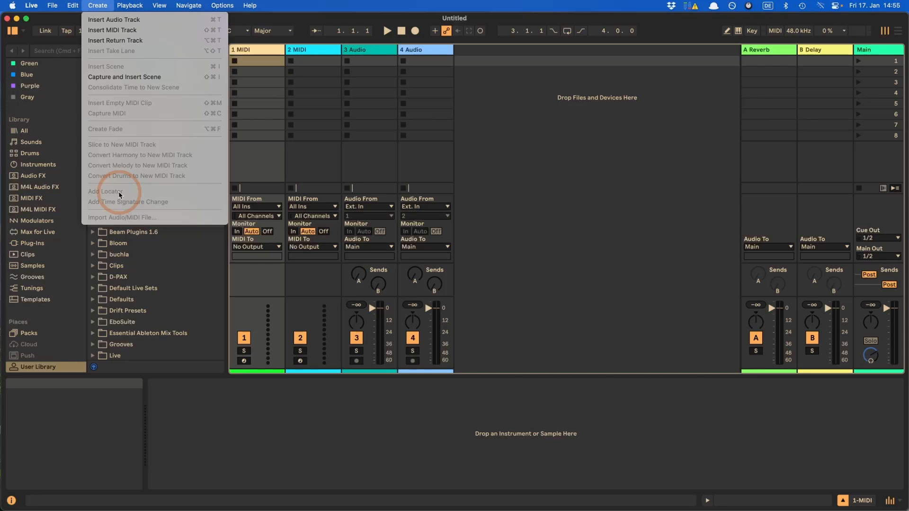
mouse_move(119, 69)
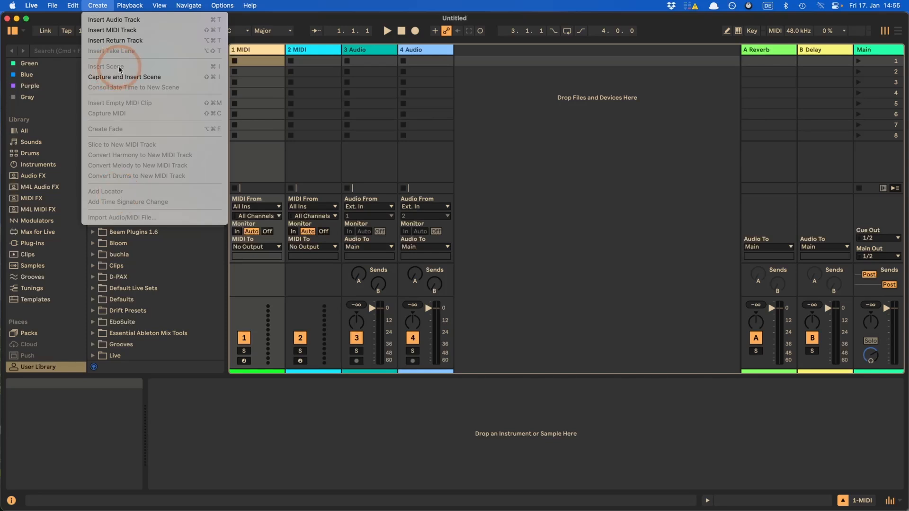
Step: Look over the Create menu's Convert to New MIDI Track, Add Locator and Insert Scene
left_click(129, 5)
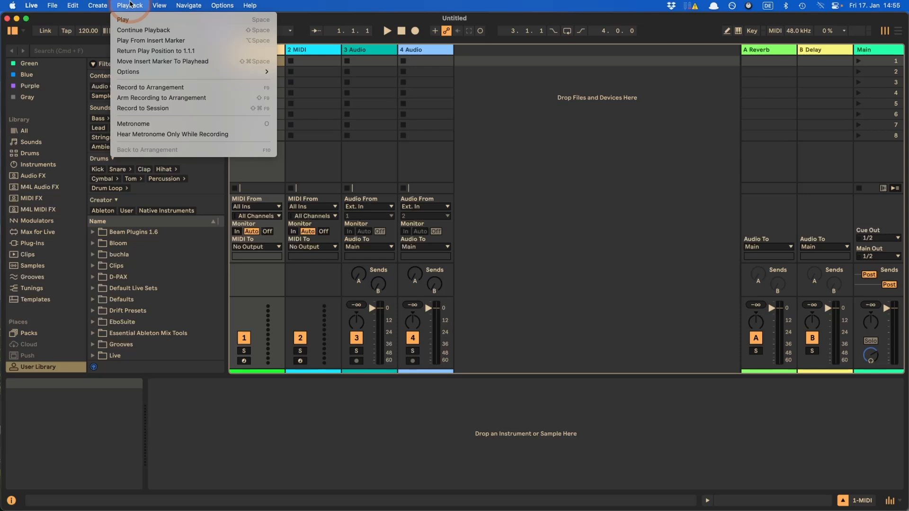
Step: Browse the Playback menu and View > Mixer Controls submenu, then open the Apple menu
left_click(160, 5)
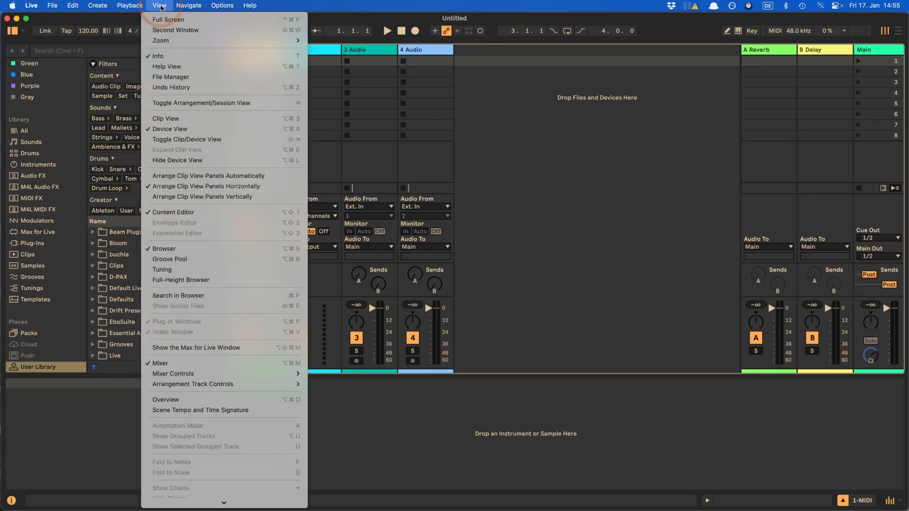
mouse_move(203, 374)
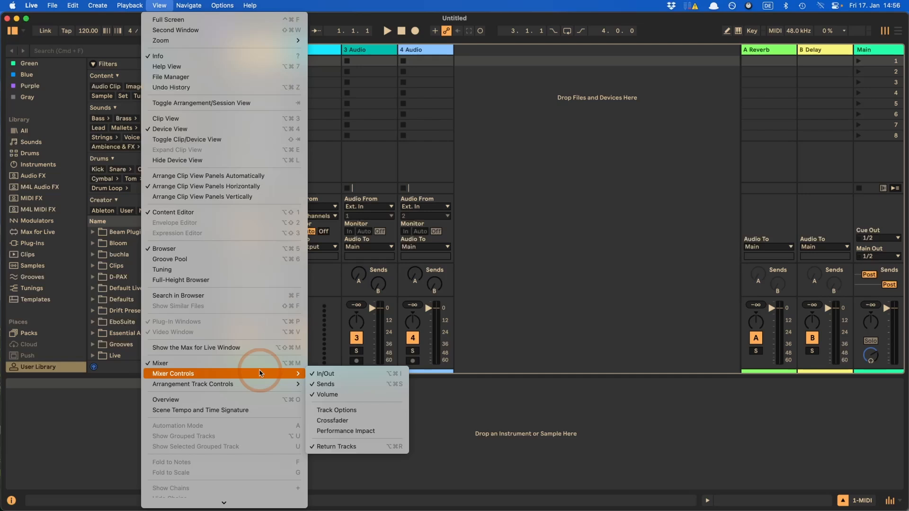
mouse_move(325, 374)
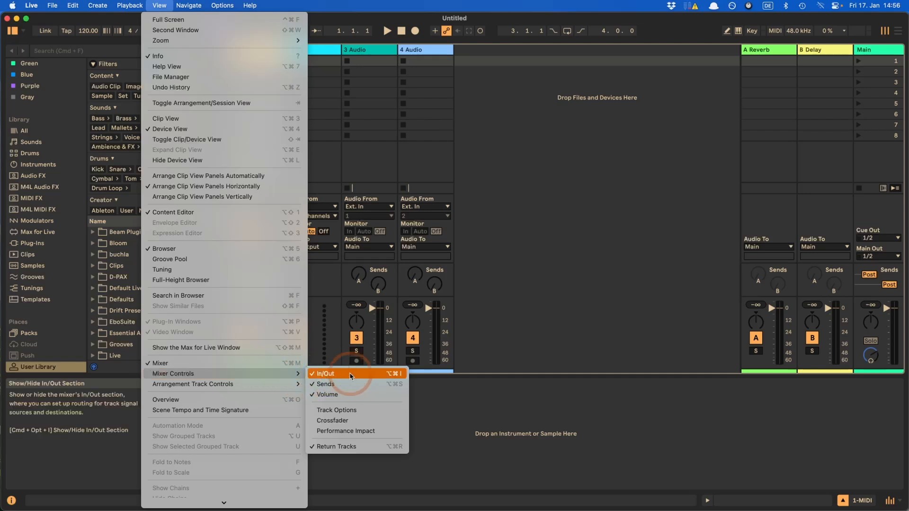
mouse_move(326, 385)
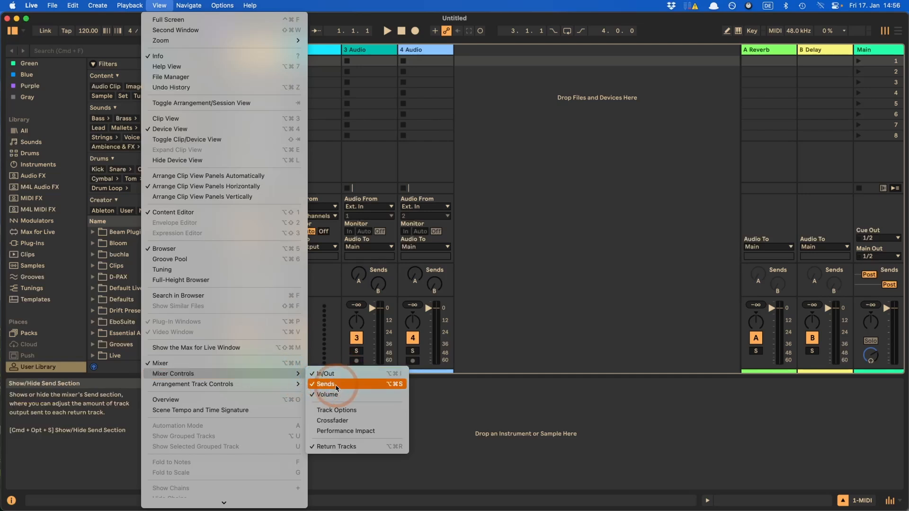
mouse_move(328, 395)
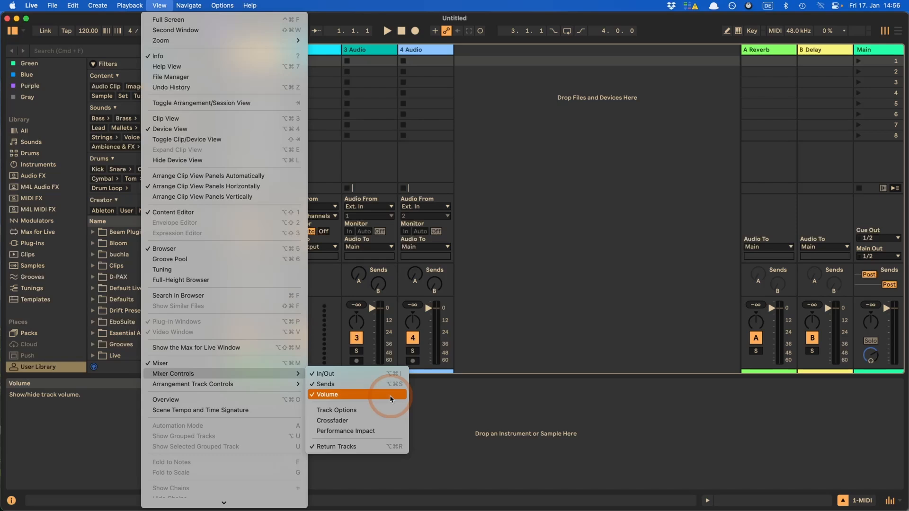
mouse_move(334, 397)
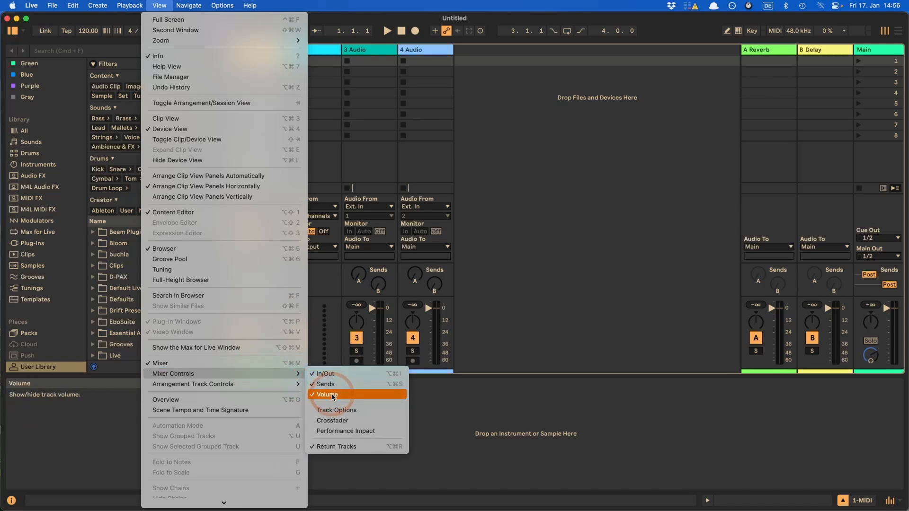
left_click(12, 5)
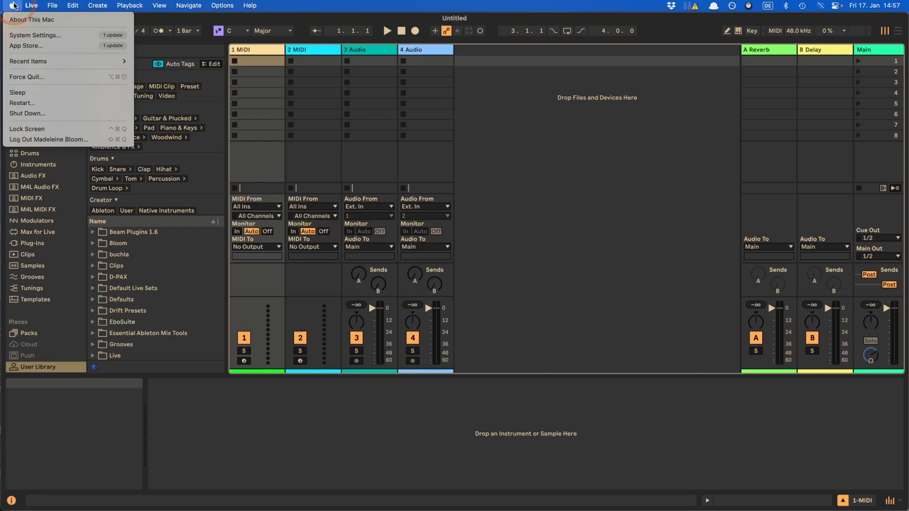
Step: Point a new app shortcut at Ableton Live 12 Suite and start the 'Mixer' menu title
left_click(35, 35)
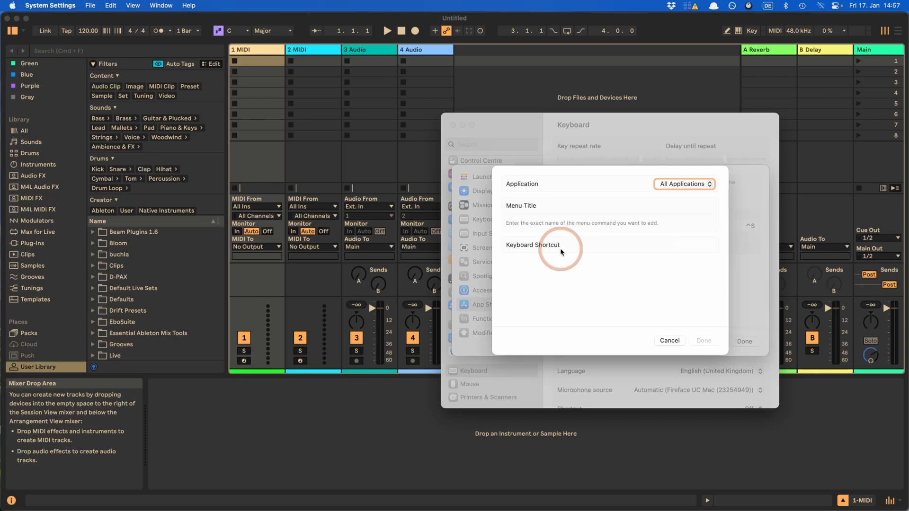
left_click(684, 184)
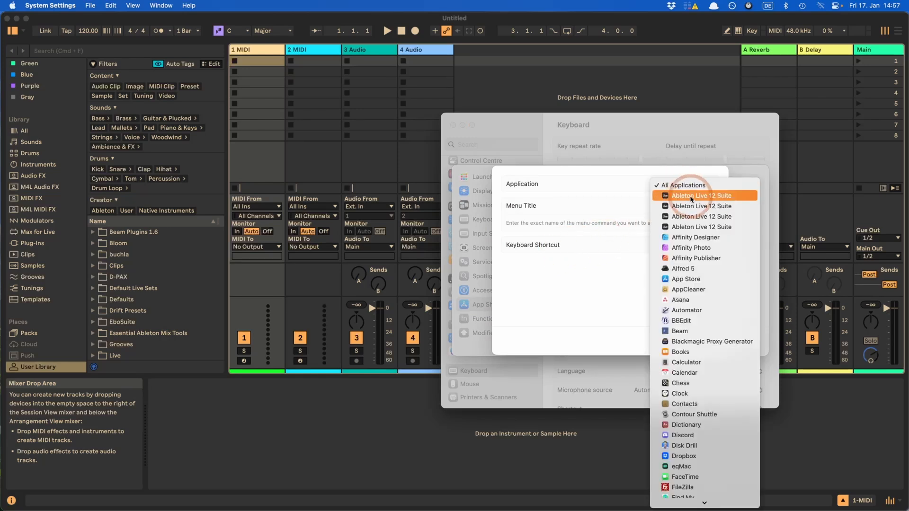
left_click(702, 196)
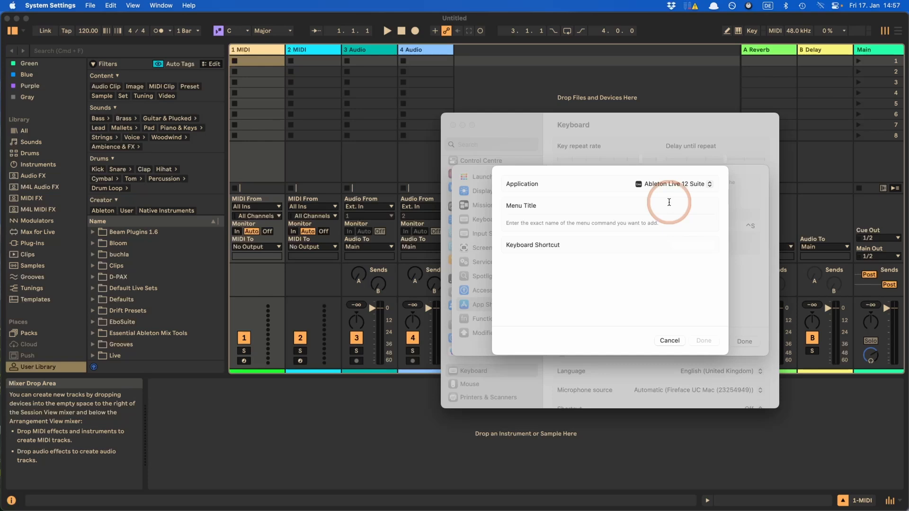
type("Mixer Controls")
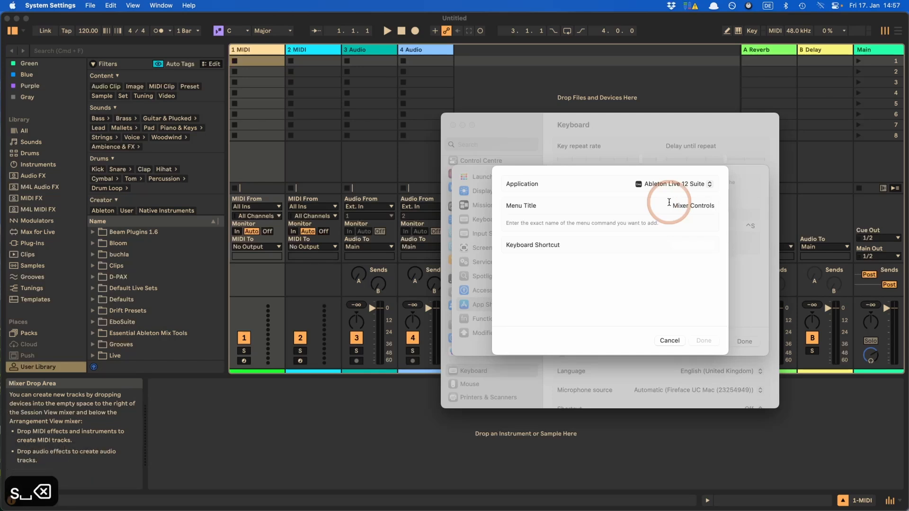
Step: Complete the menu title as Mixer Controls->Volume and save the Volume shortcut
type("-")
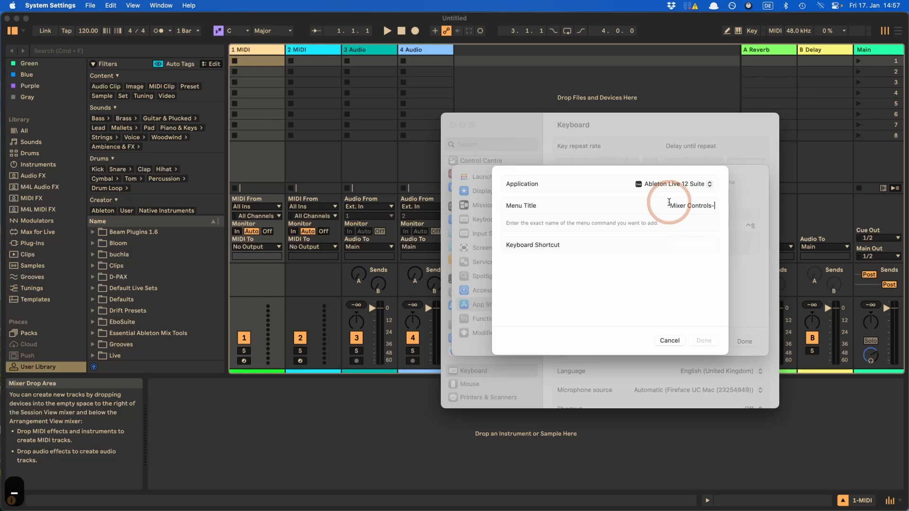
type(">")
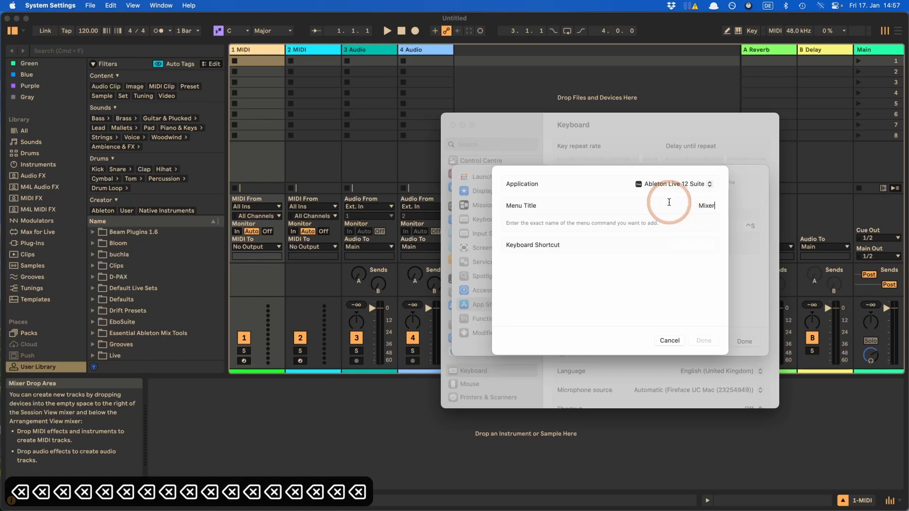
type("Volume")
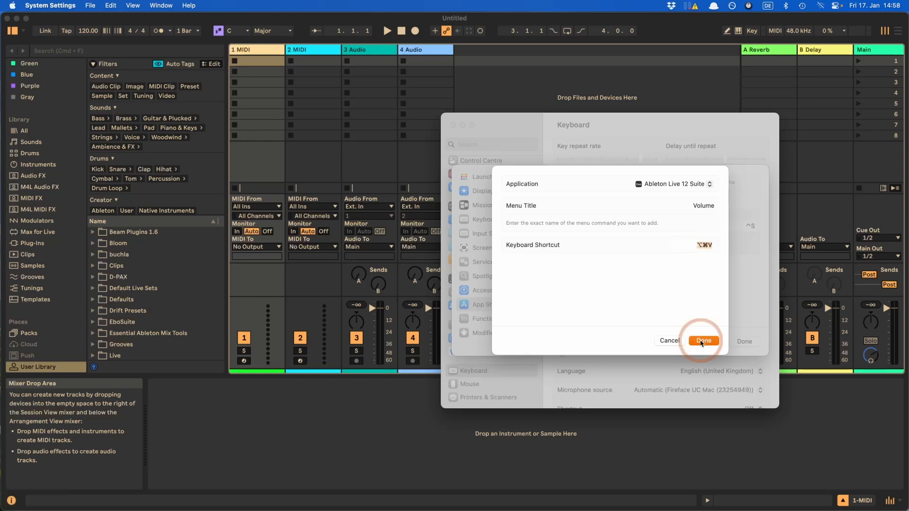
left_click(703, 341)
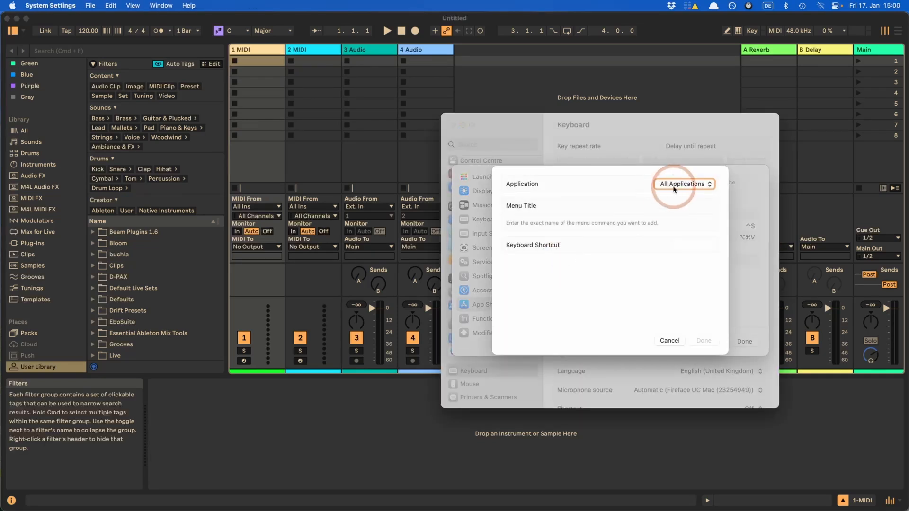
Step: Add a Freeze Track app shortcut for Ableton Live 12 Suite in System Settings
left_click(683, 184)
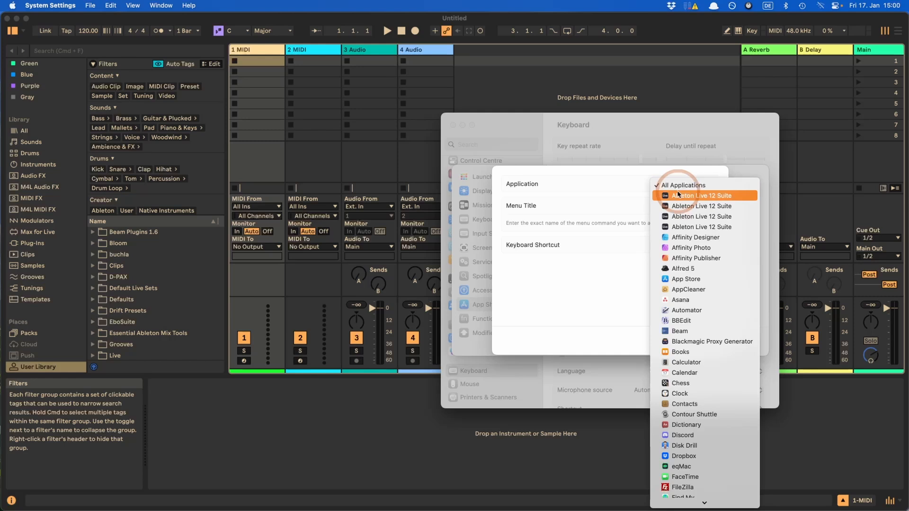
left_click(702, 195)
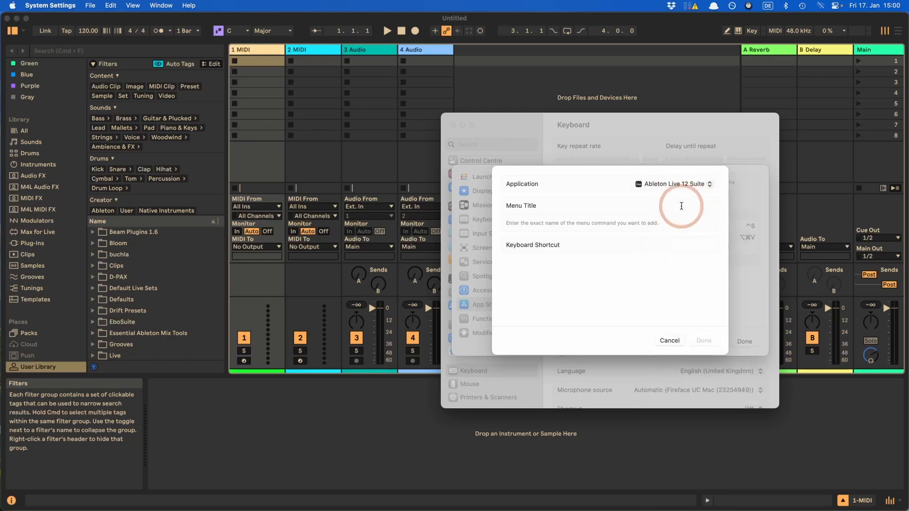
type("Freeze Track")
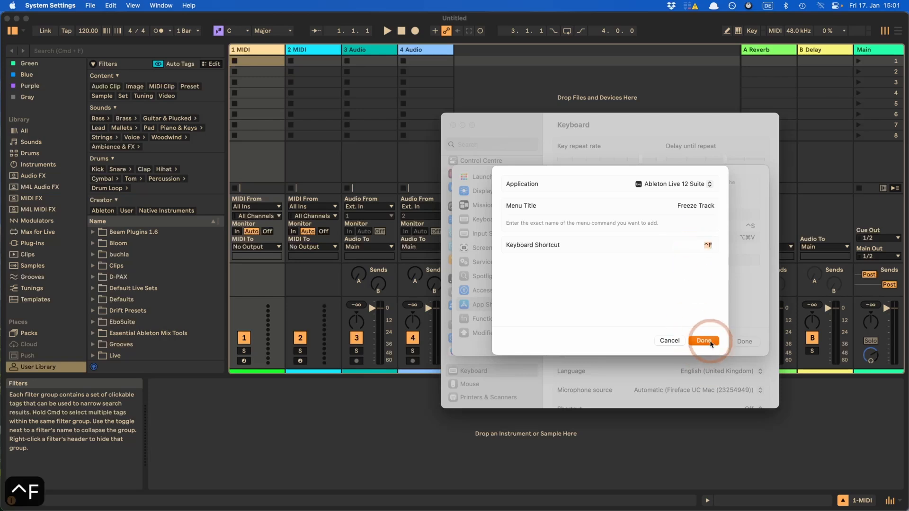
left_click(705, 341)
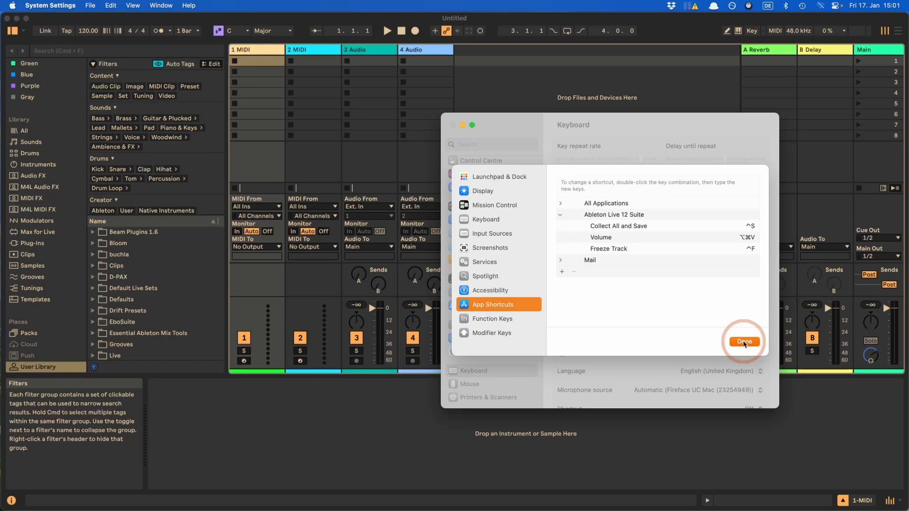
mouse_move(711, 322)
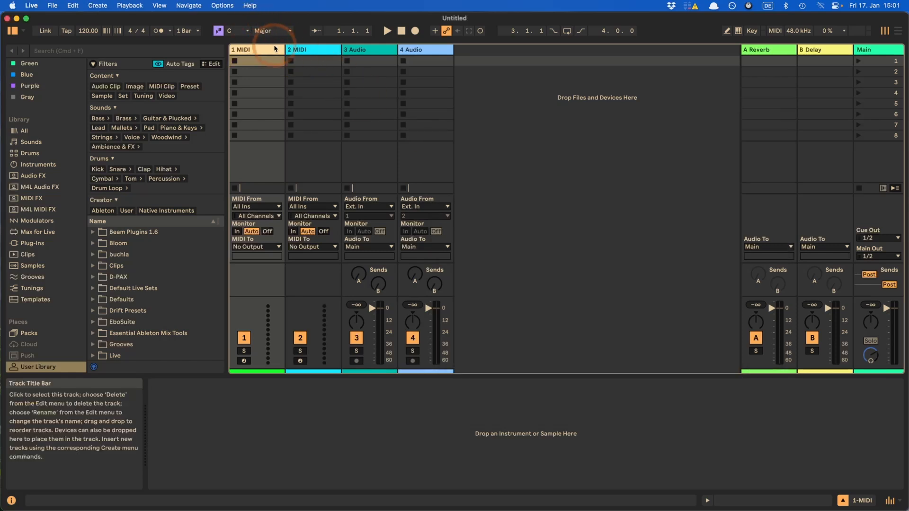
Step: Select the 3 Audio track in Live
left_click(362, 49)
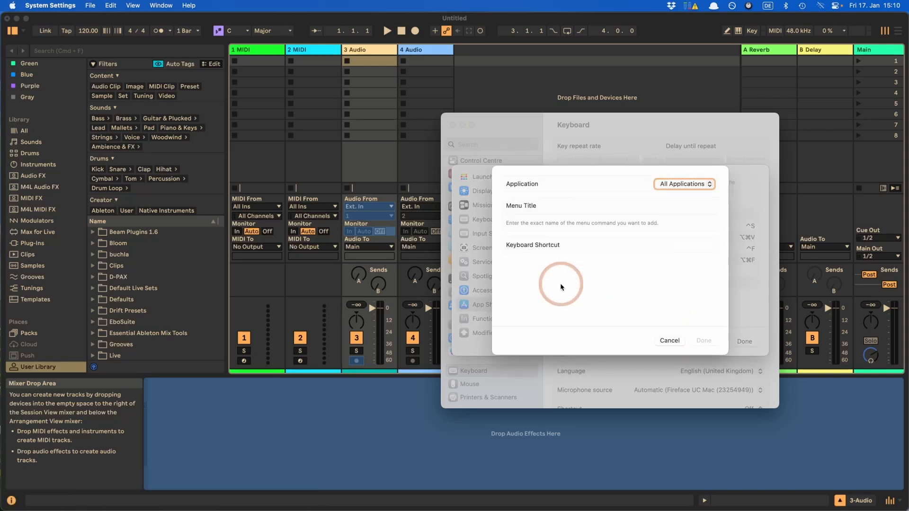
Step: Add Live app shortcuts for Convert Drums to New MIDI Track and Back to Arrangement
left_click(703, 336)
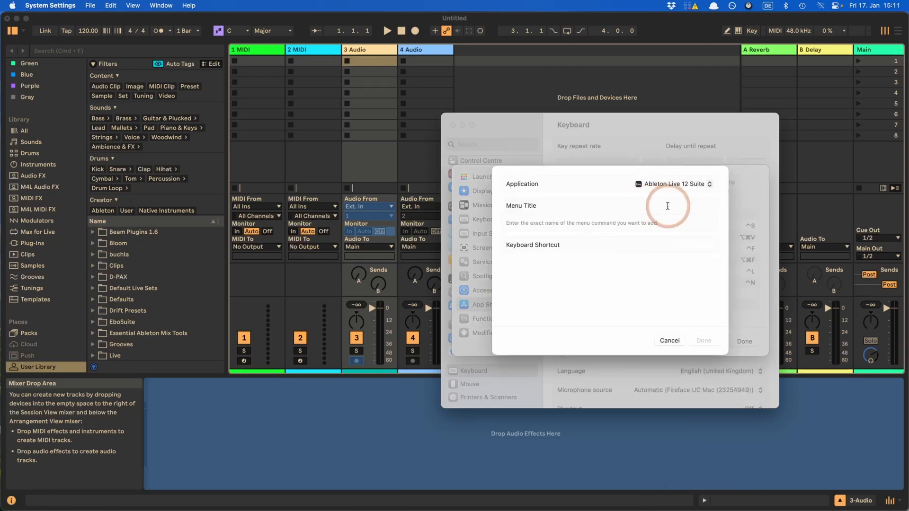
type("Convert Drums to New MIDI Track")
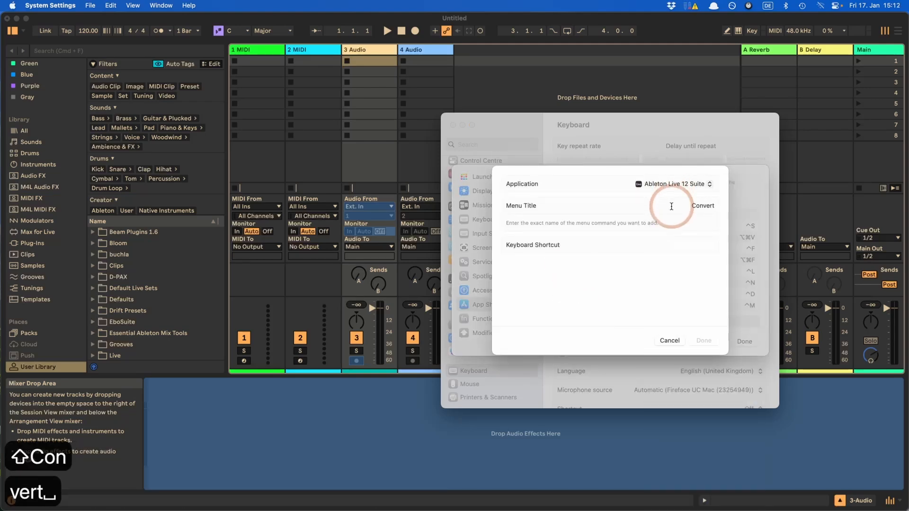
left_click(684, 183)
type("Edit Info Text")
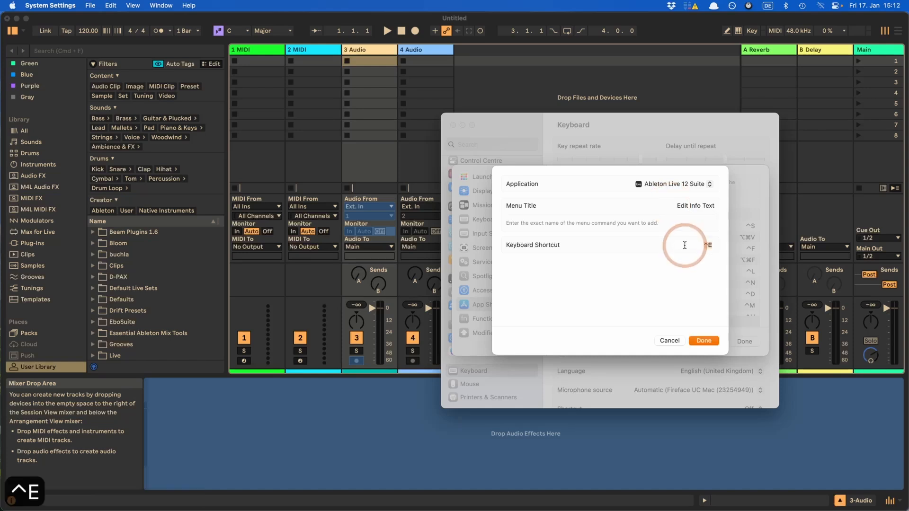
type("Back to Arr")
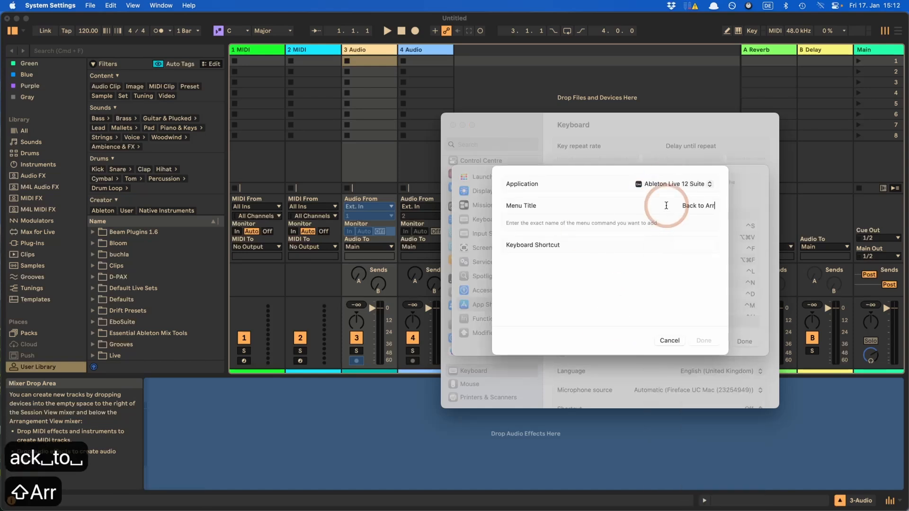
Step: Add MIDI Arrangement Overdub and MIDI Note Editor Preview shortcuts, then close Keyboard settings
left_click(674, 183)
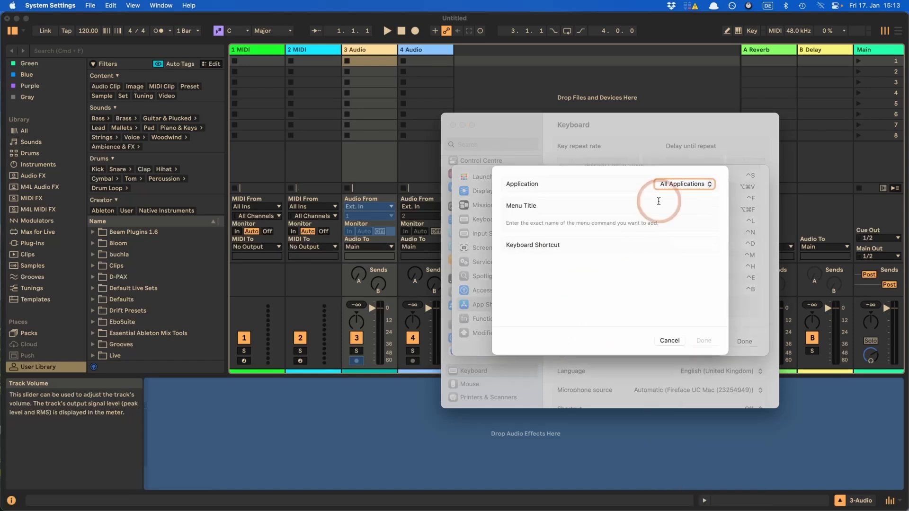
type("MIDI Arrangement Overdub")
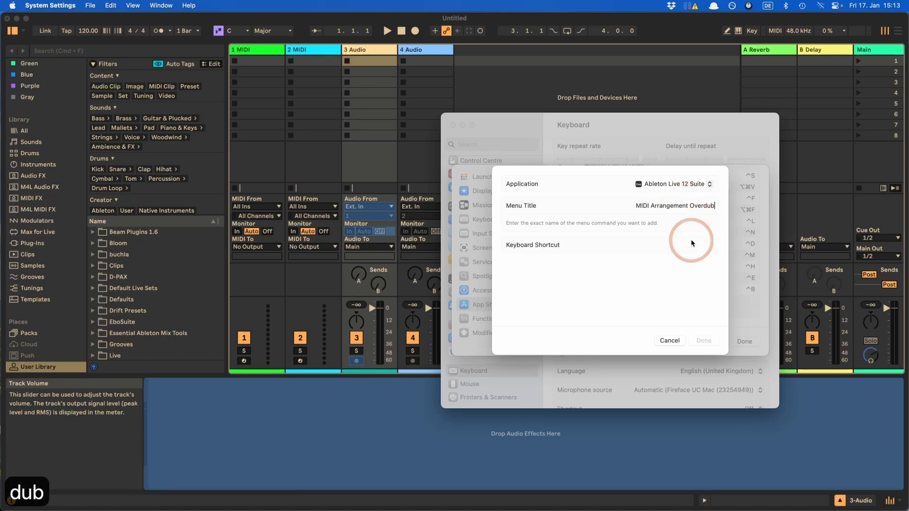
type("MIDI Note")
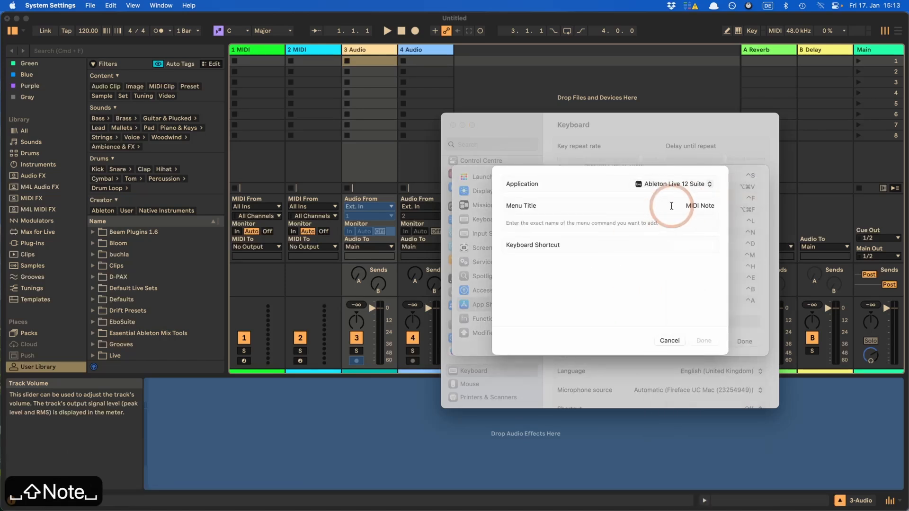
left_click(703, 341)
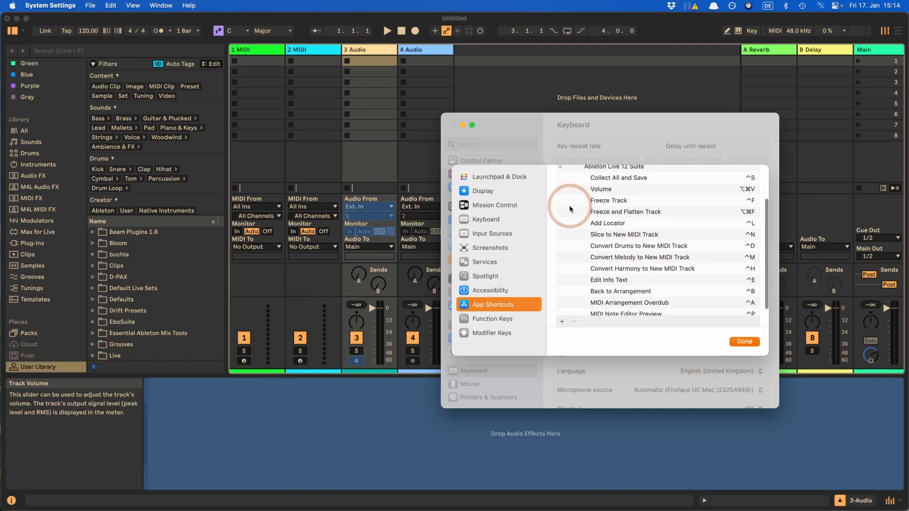
left_click(744, 342)
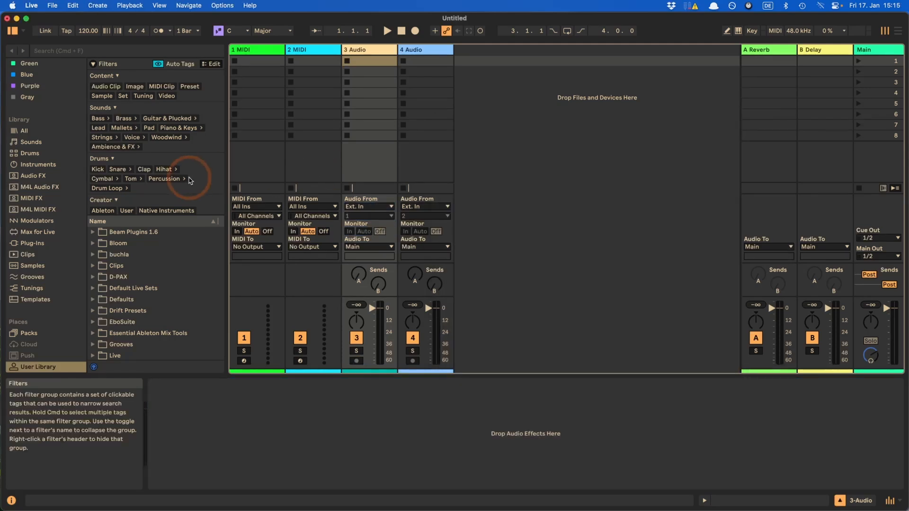
mouse_move(47, 168)
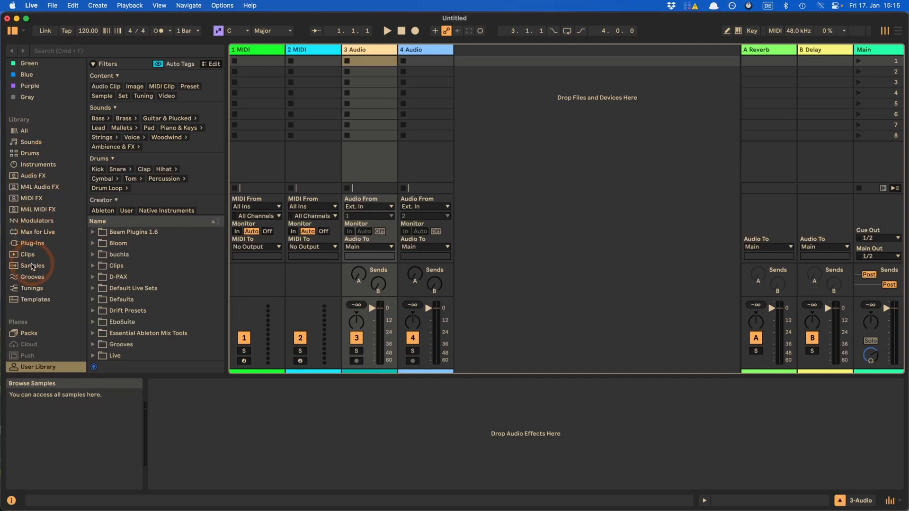
Step: Drag the 8th Hihat Closed loop from the Loop-filtered Samples browser onto track 2 MIDI
left_click(33, 266)
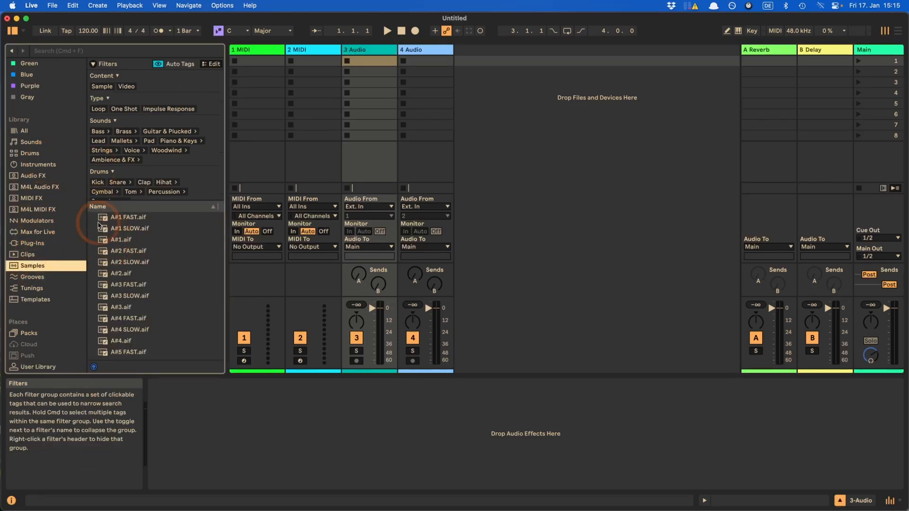
left_click(98, 109)
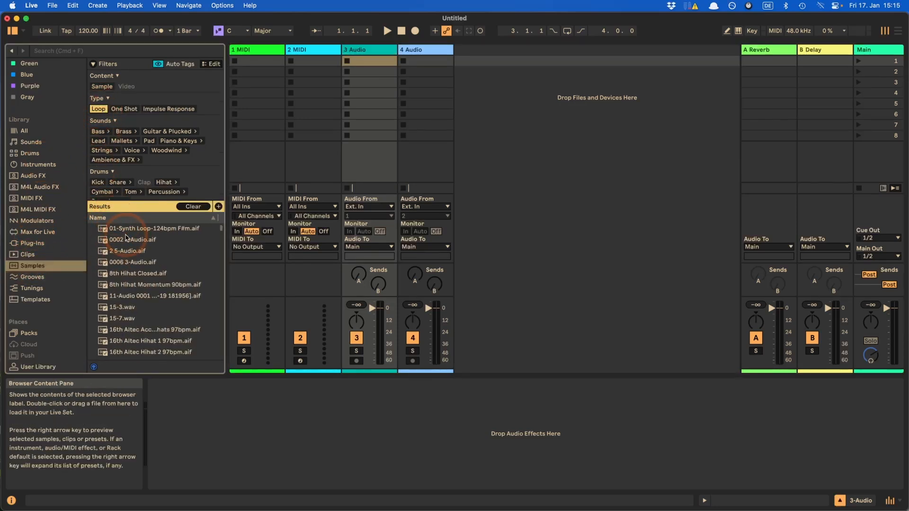
left_click_drag(137, 272, 324, 104)
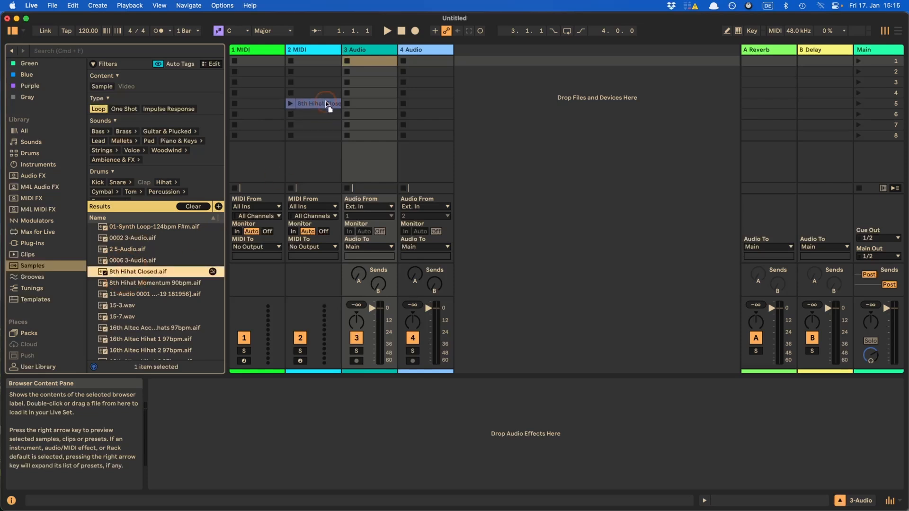
left_click_drag(313, 103, 369, 60)
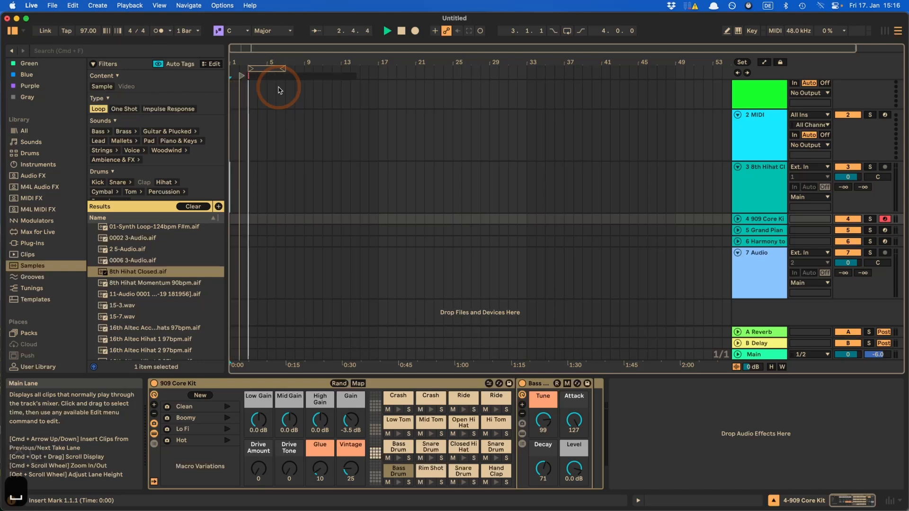
Step: Rename the locator to 'dfhfdkjh' and give track 1 MIDI the info text 'dsfhdkfh'
type("dfhfdkjh")
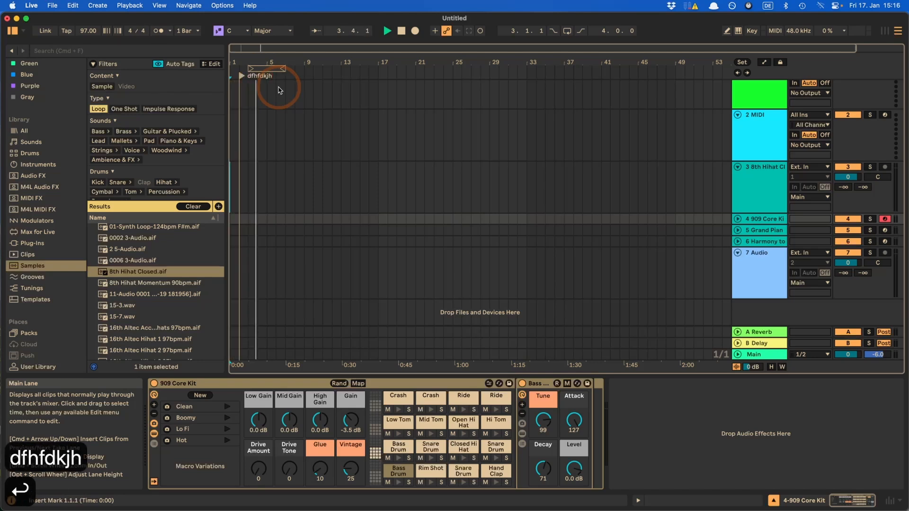
left_click(385, 31)
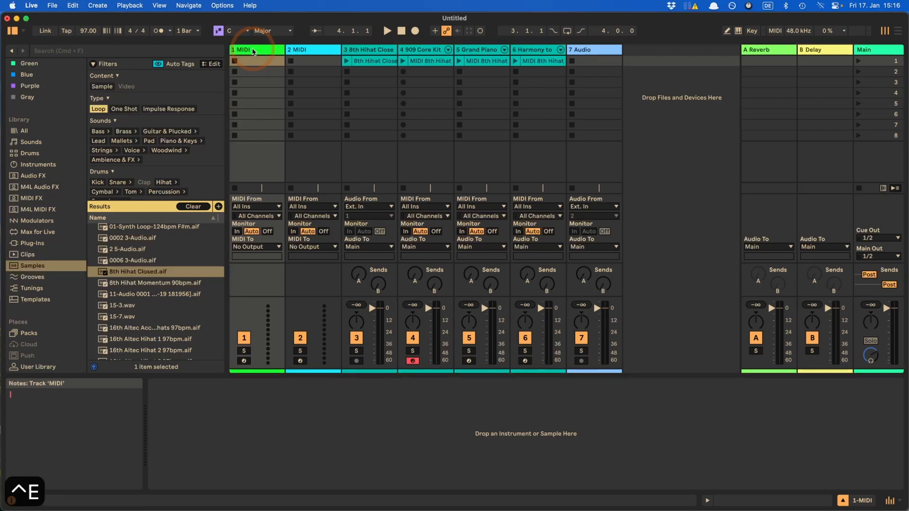
type("dsfhdkfh")
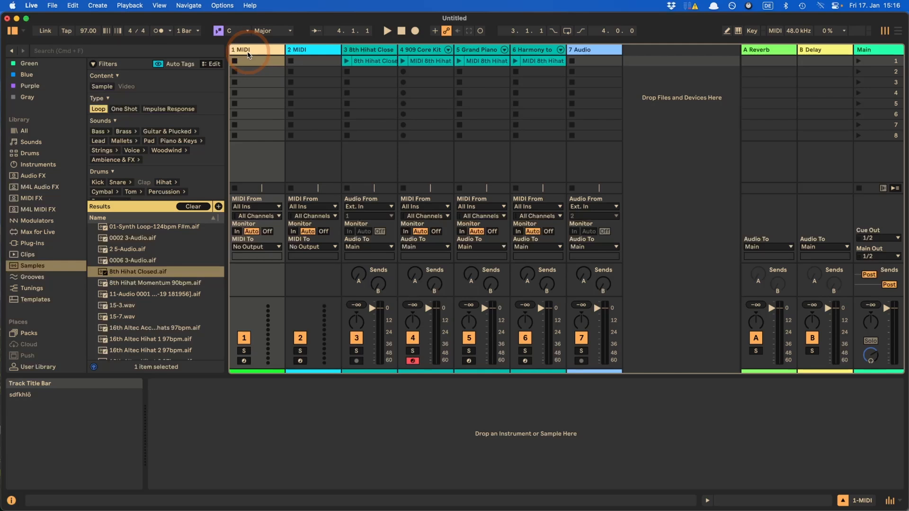
left_click(347, 61)
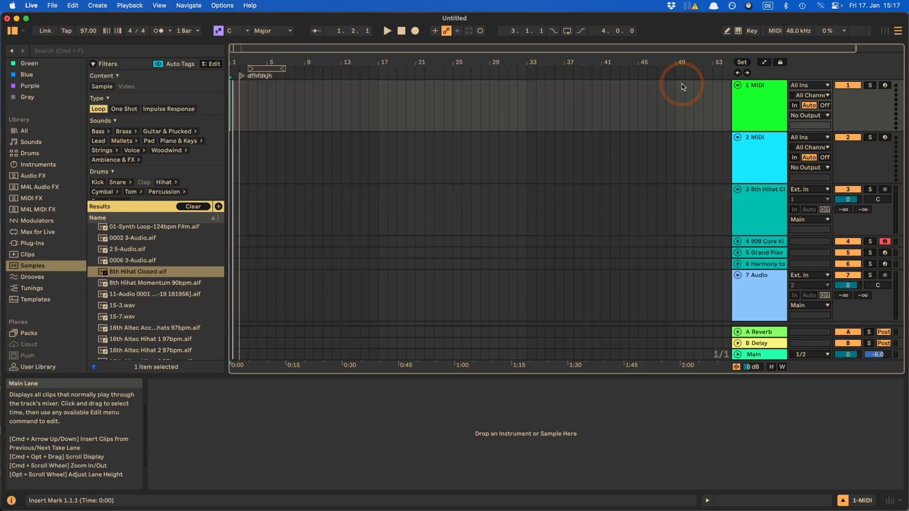
mouse_move(434, 30)
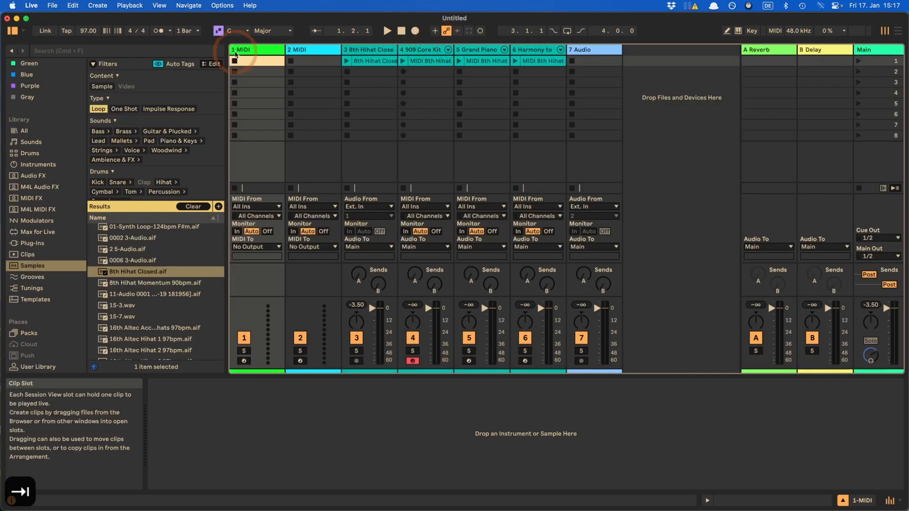
Step: Create an empty MIDI clip on track 1 MIDI and enable MIDI Note Editor Preview
double_click(256, 61)
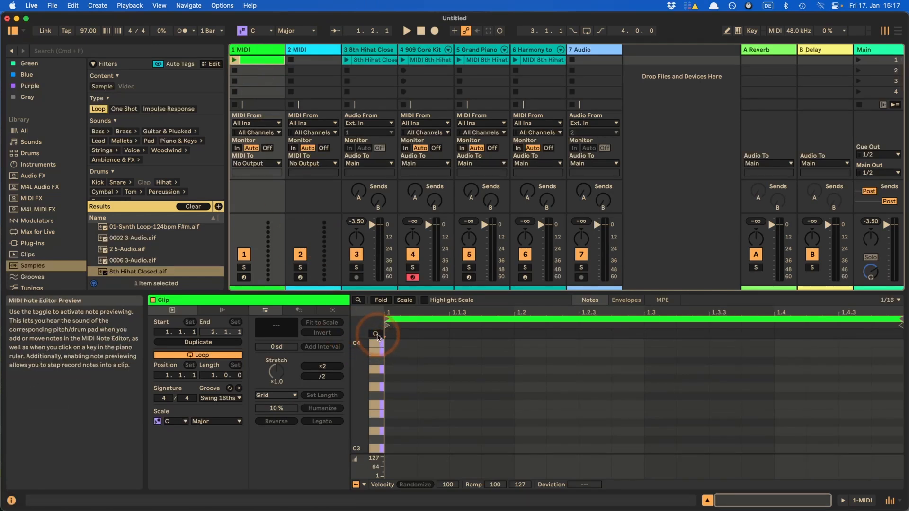
left_click(377, 335)
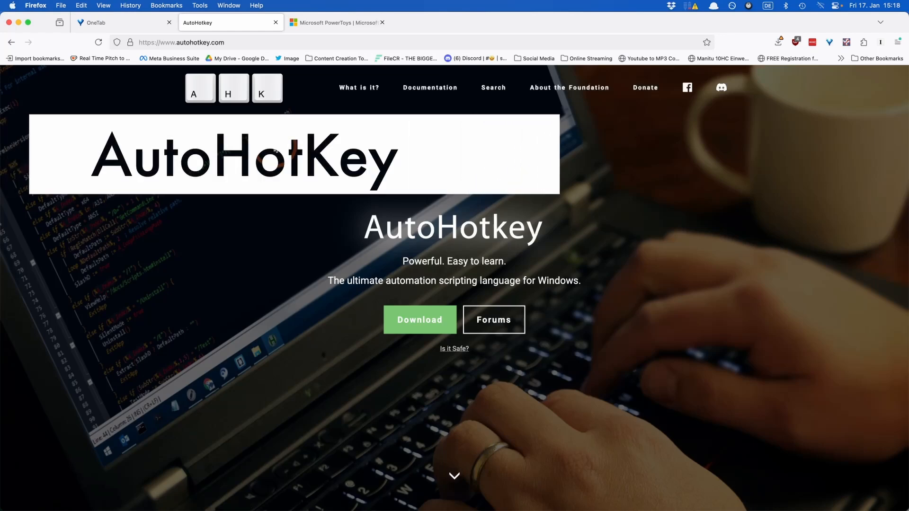
Step: View the AutoHotkey homepage, then switch to the Microsoft PowerToys page
left_click(348, 295)
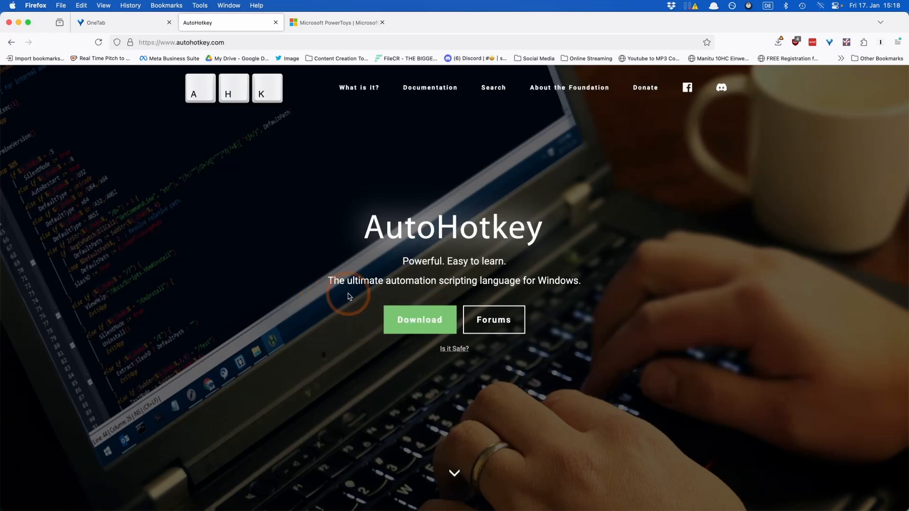
mouse_move(551, 290)
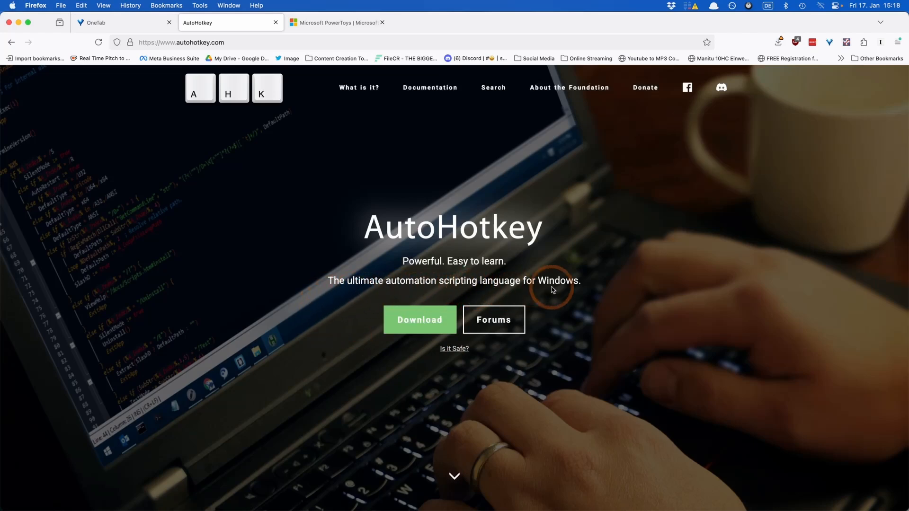
mouse_move(545, 292)
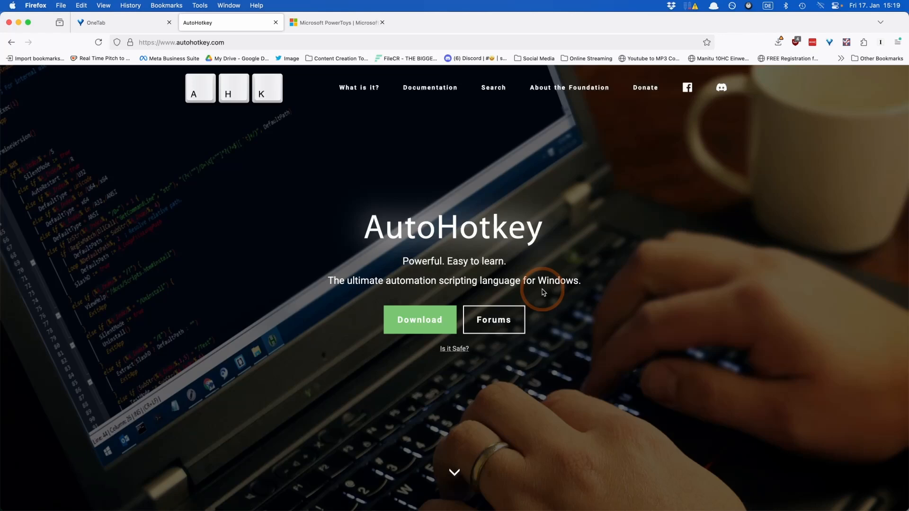
mouse_move(490, 276)
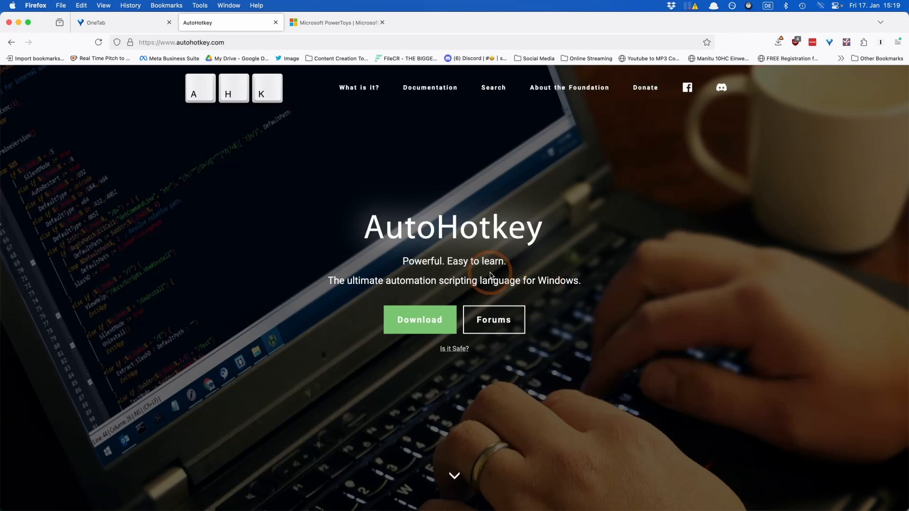
left_click(334, 22)
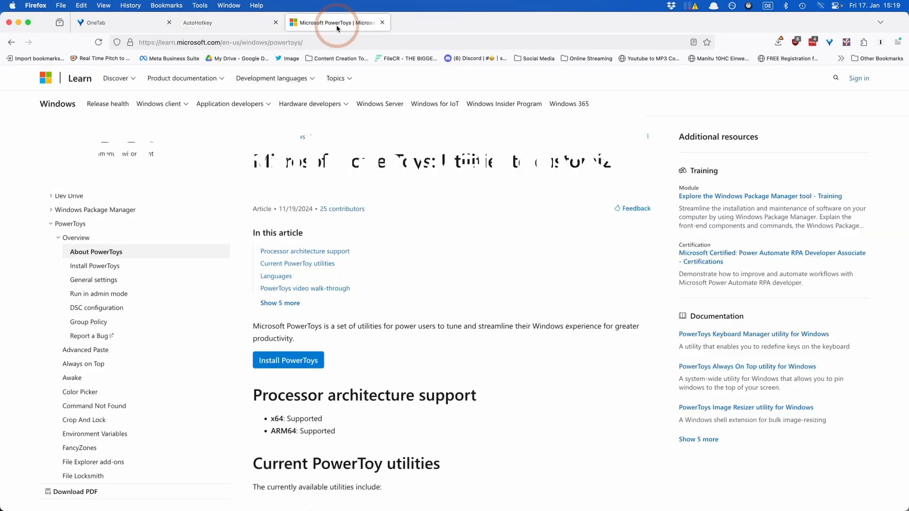